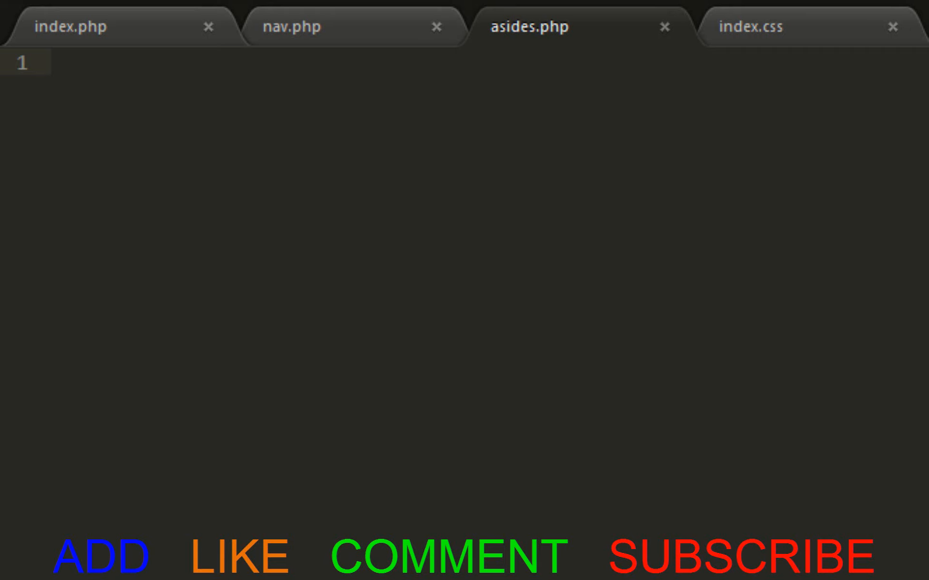
# Type <div id="leftAside"></div> as the first line of the empty asides.php
pyautogui.click(57, 63)
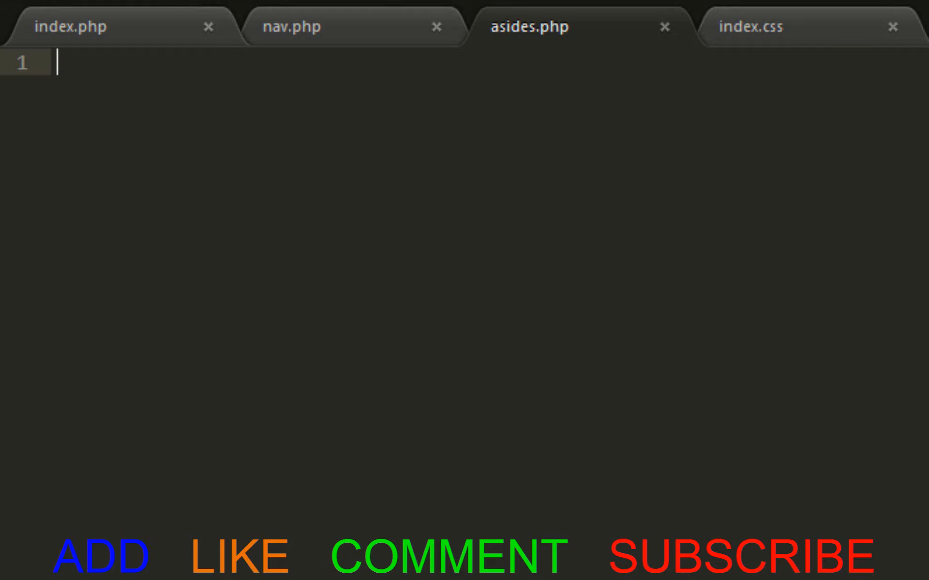
pyautogui.write('<')
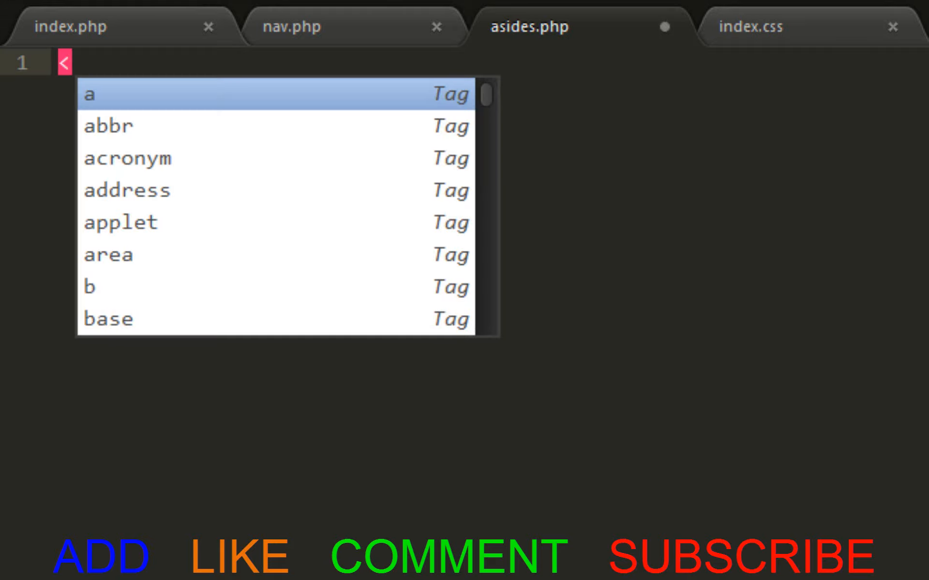
pyautogui.write('div></div>')
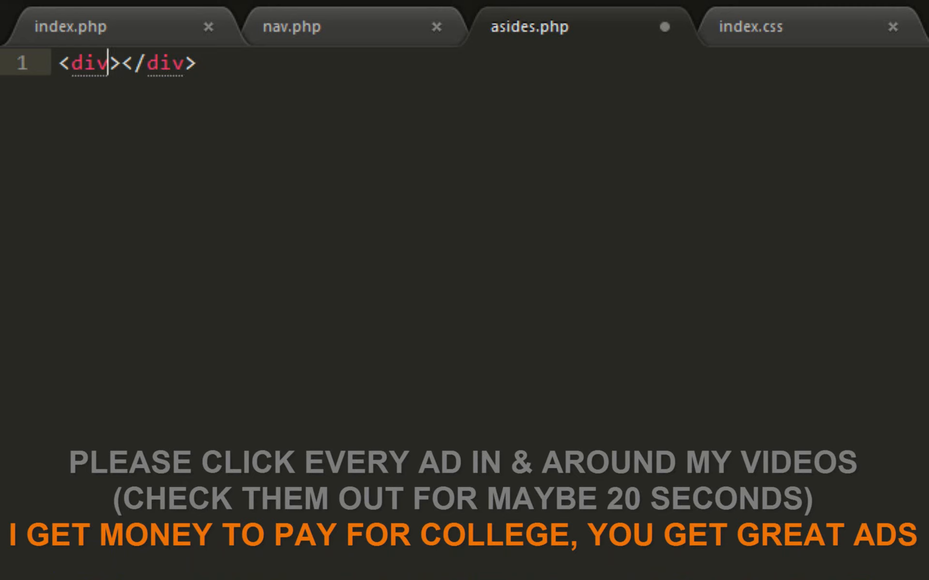
pyautogui.write('l')
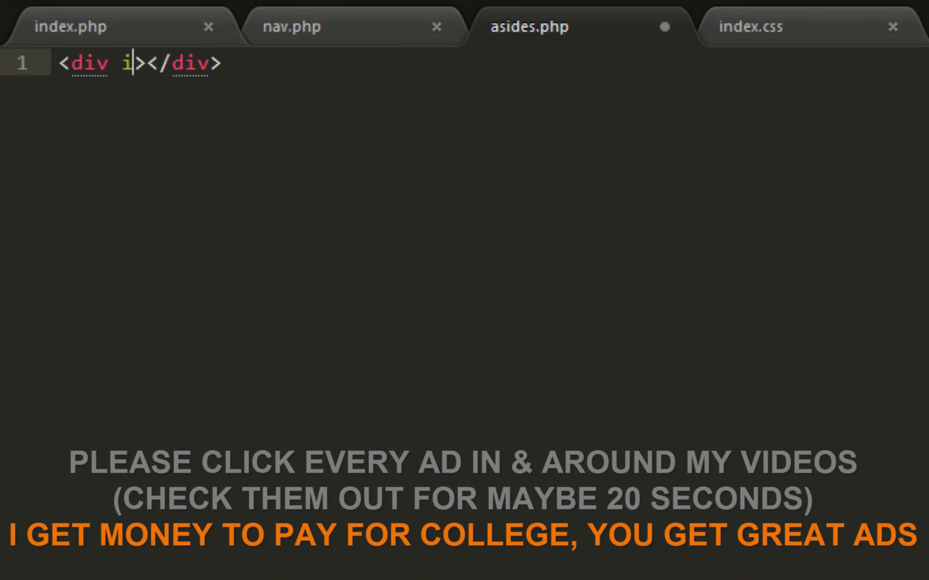
pyautogui.write('d=')
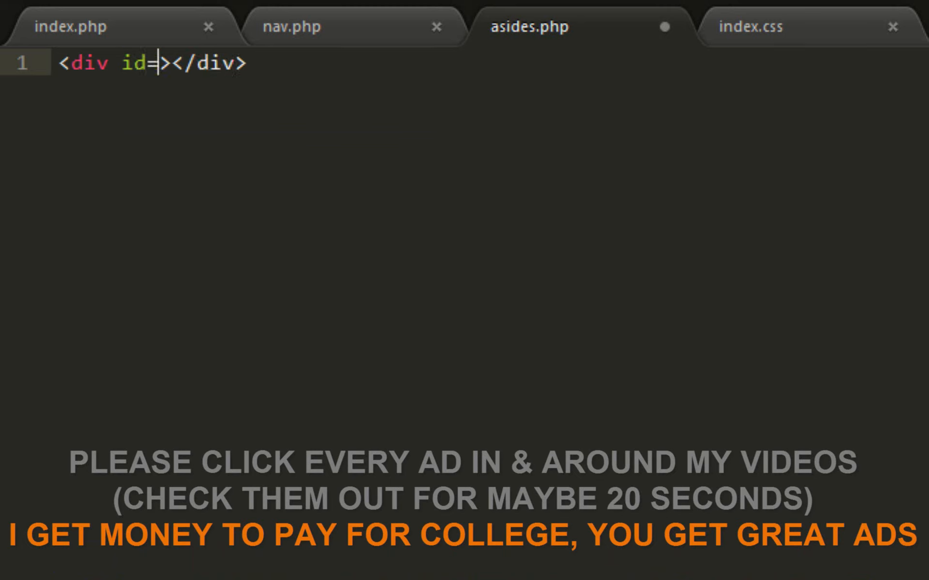
pyautogui.write('"')
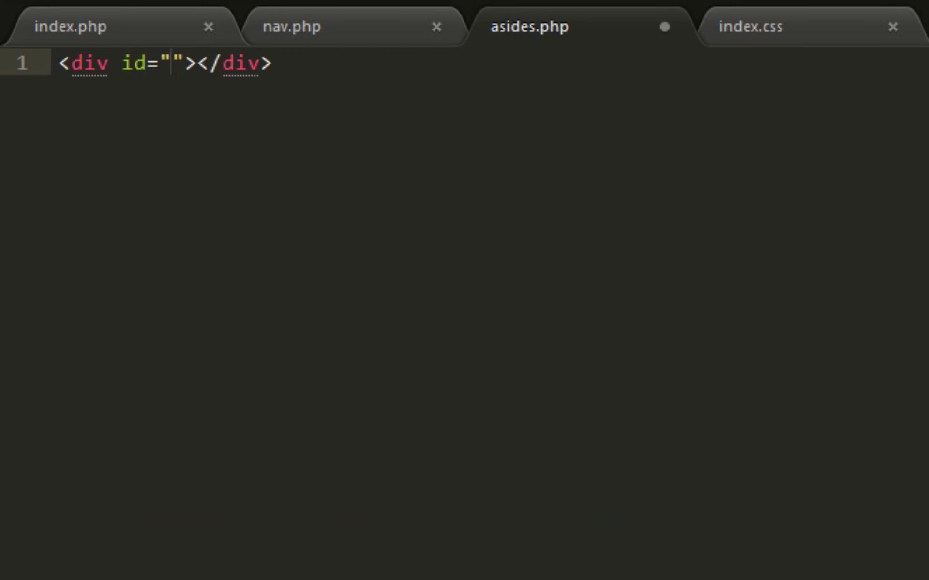
pyautogui.write('leftAs')
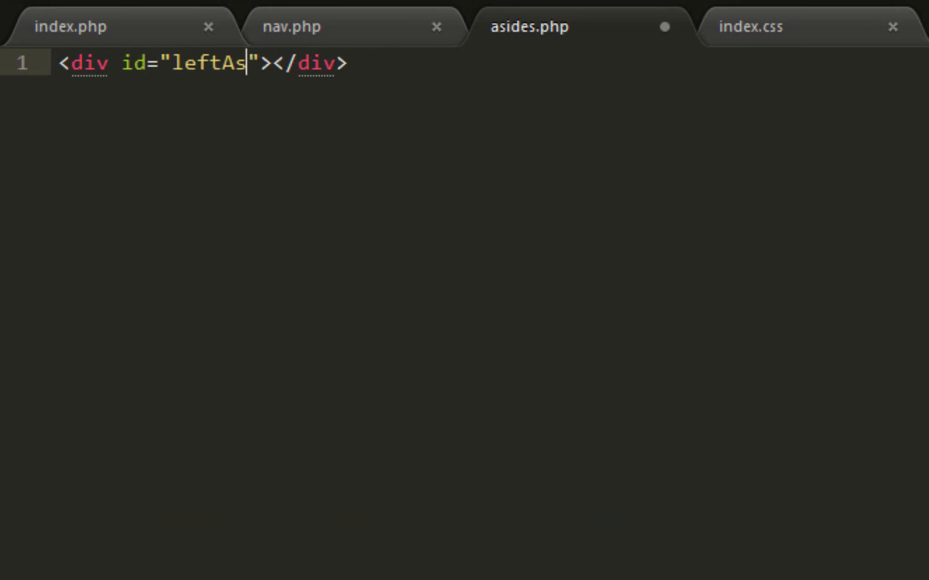
pyautogui.write('ide')
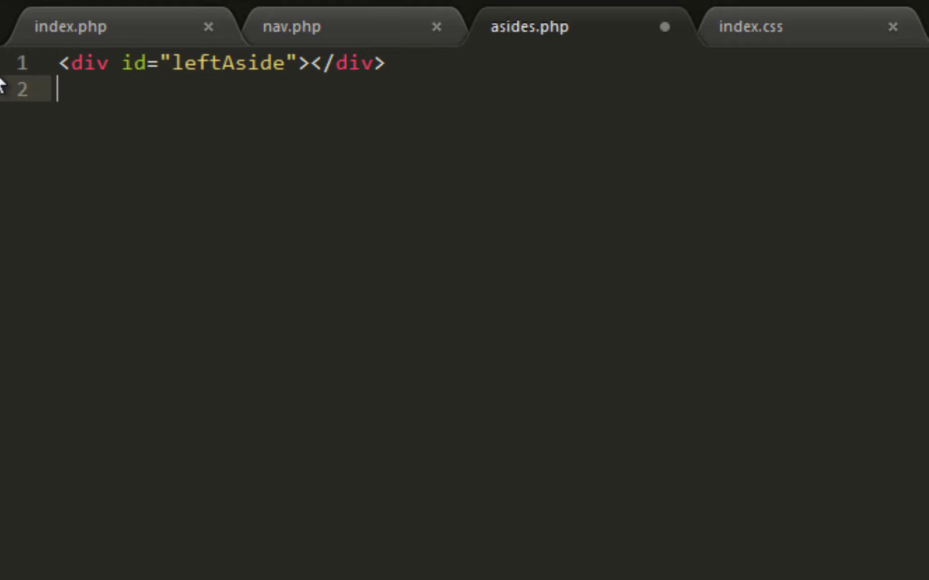
# Paste the div line again and edit the new ids to leftAside2, righttAside and righttAside2
pyautogui.write('<div id="leftAside"></div>')
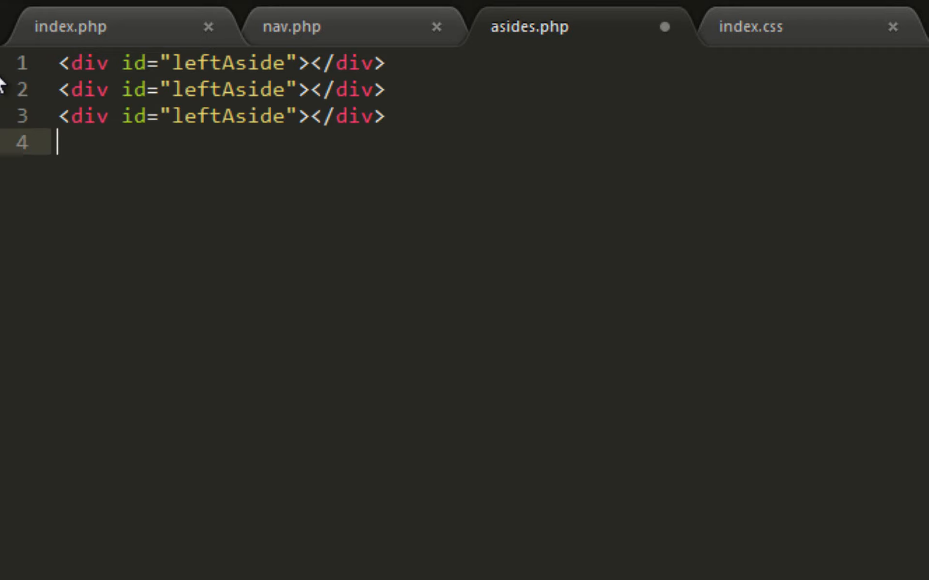
pyautogui.write('<div id="leftAside"></div>')
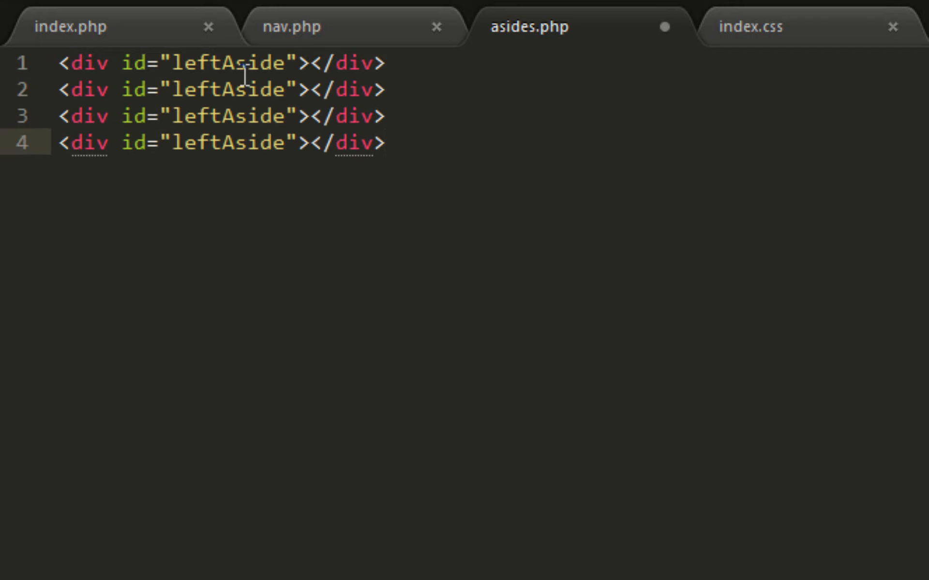
pyautogui.click(286, 90)
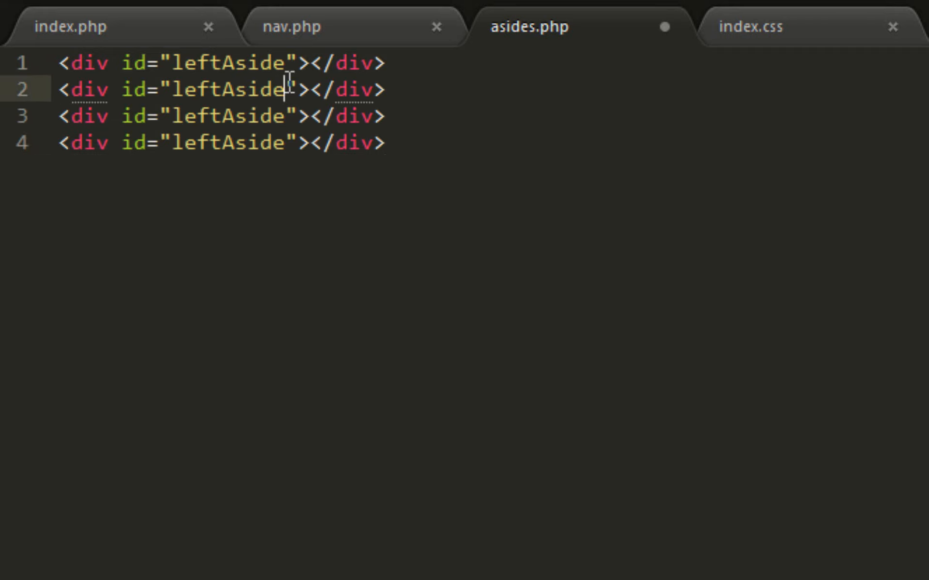
pyautogui.write('2')
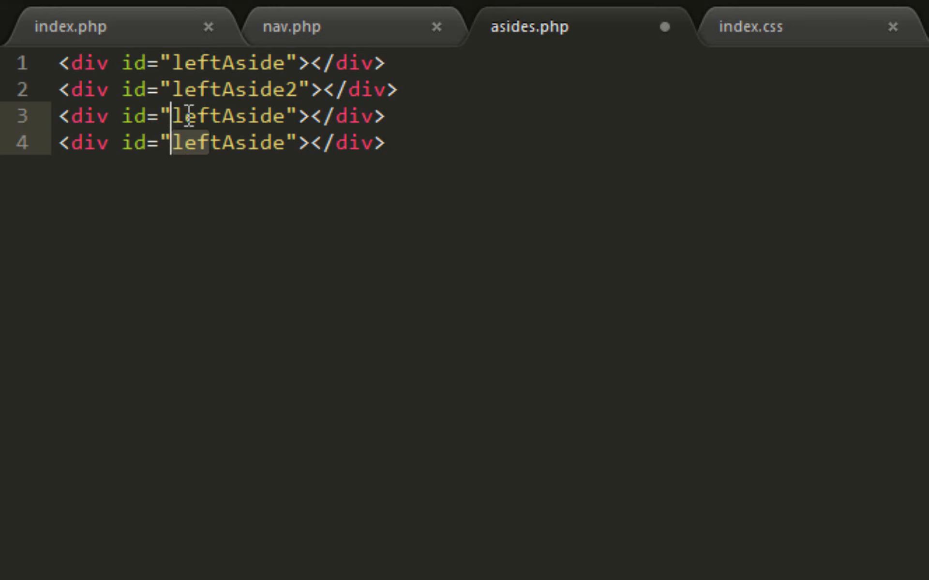
pyautogui.write('rigtAside')
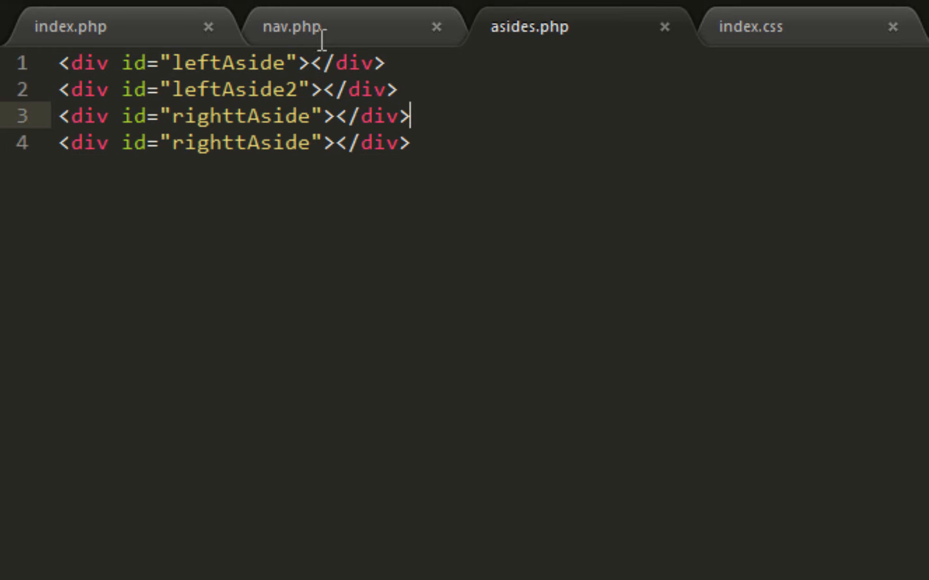
pyautogui.write('2')
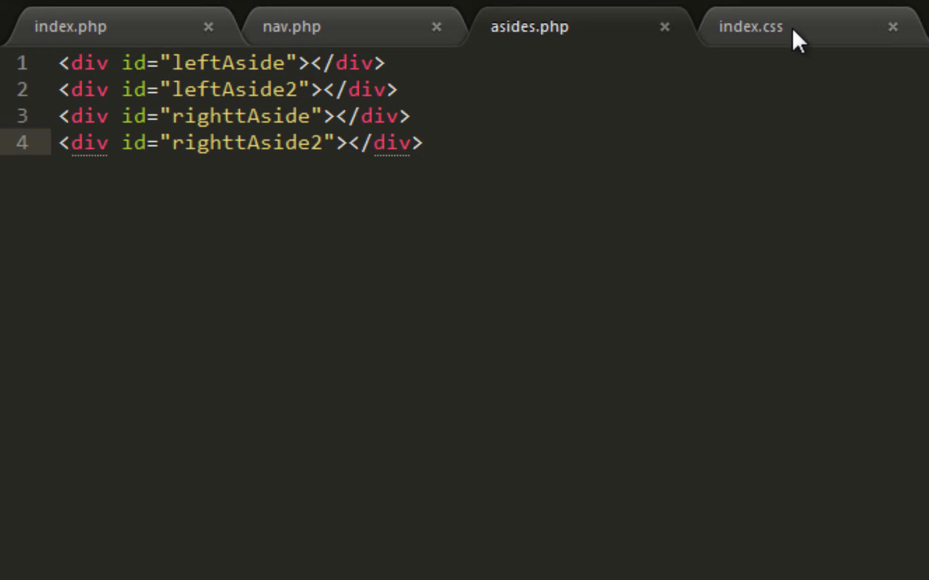
# Compare asides.php and index.php's include line, ending in the index.css stylesheet
pyautogui.click(749, 27)
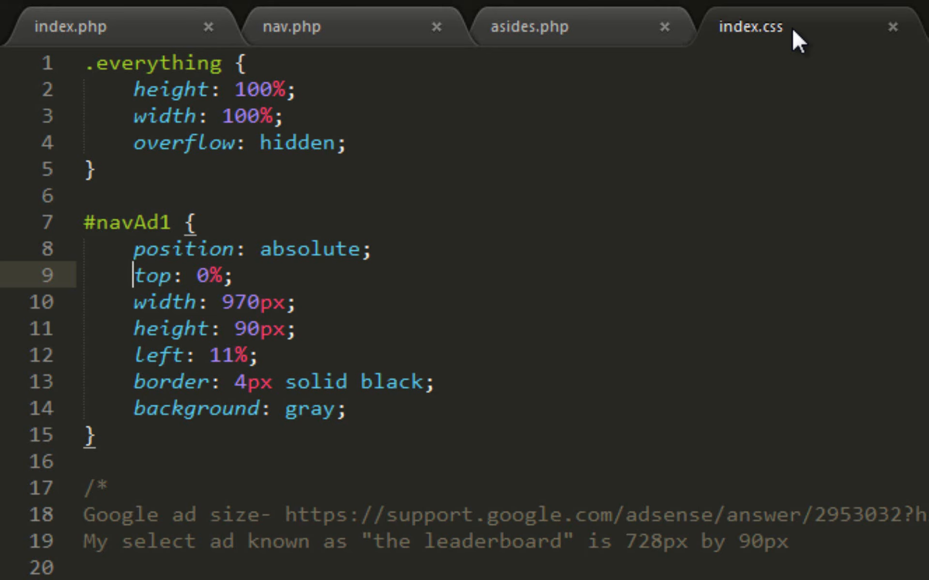
pyautogui.click(529, 26)
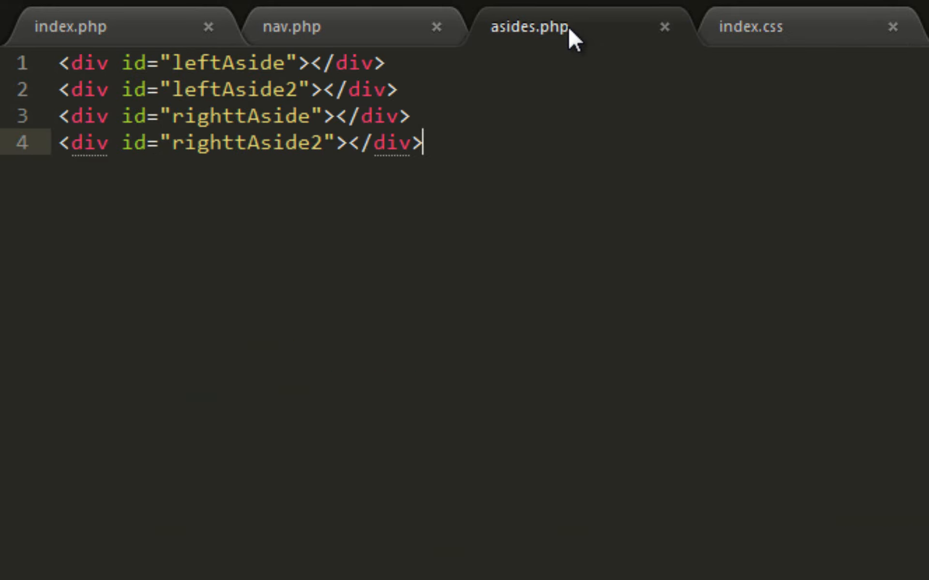
pyautogui.click(750, 27)
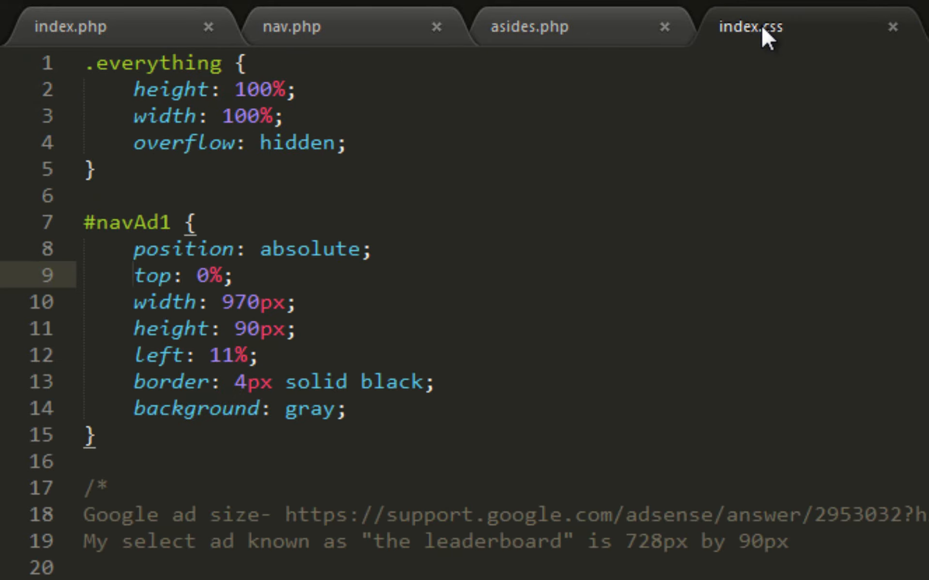
pyautogui.click(529, 27)
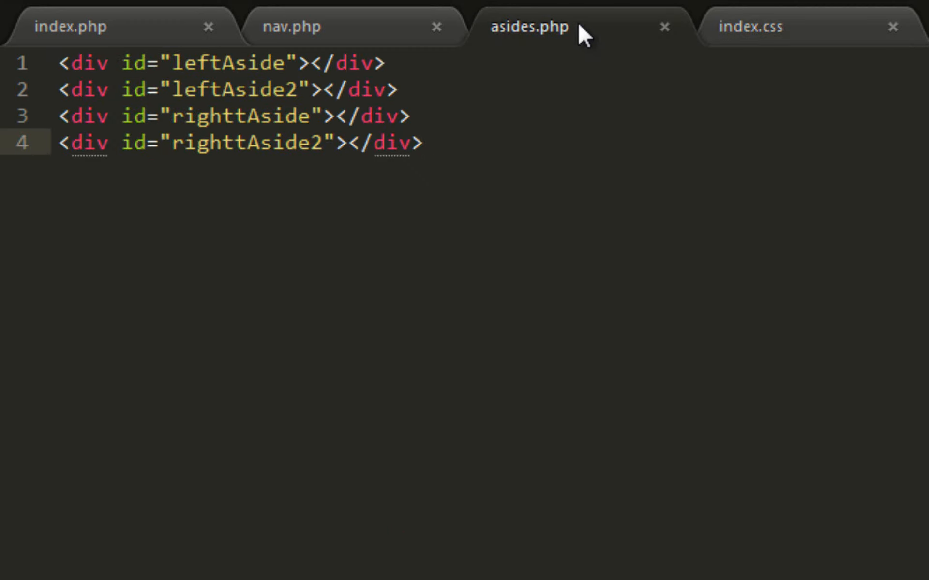
pyautogui.click(71, 26)
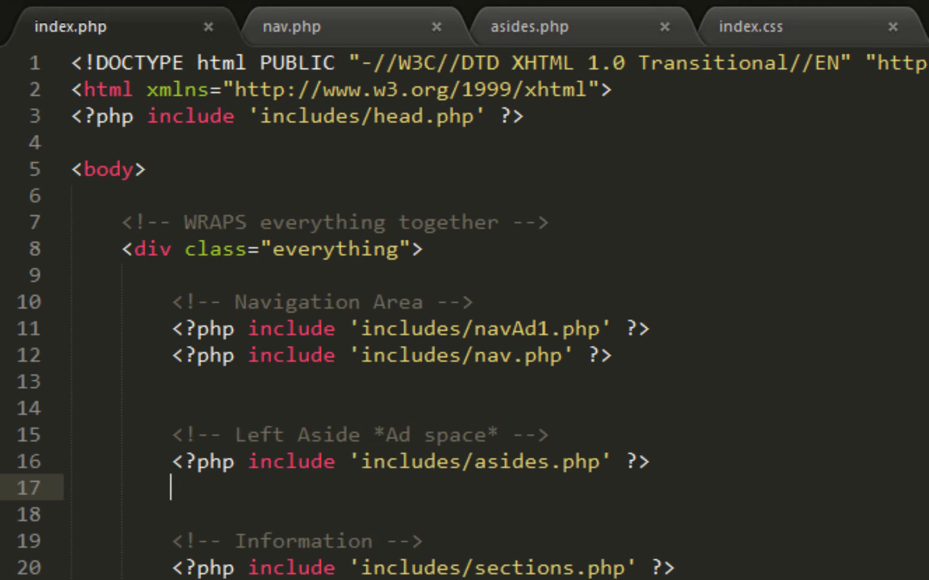
pyautogui.click(749, 26)
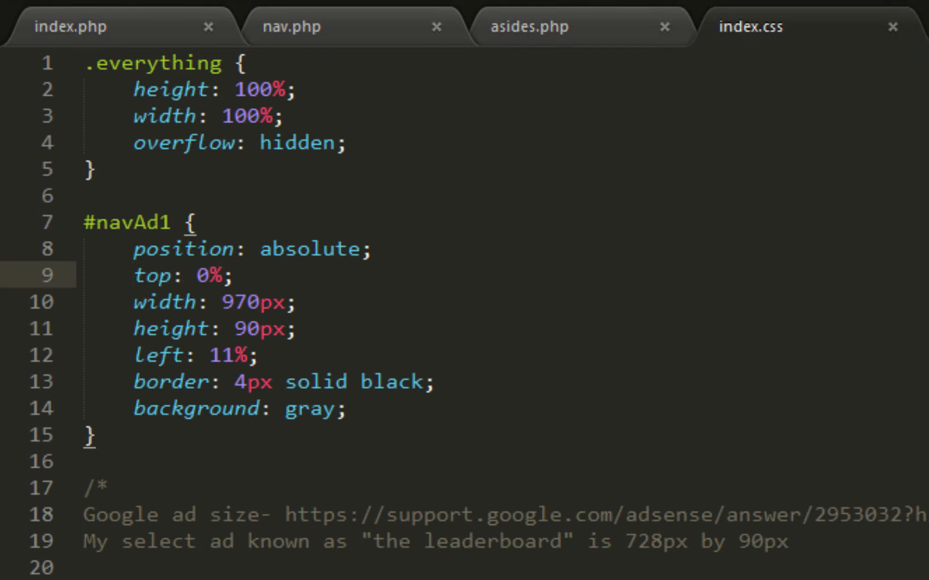
pyautogui.click(119, 224)
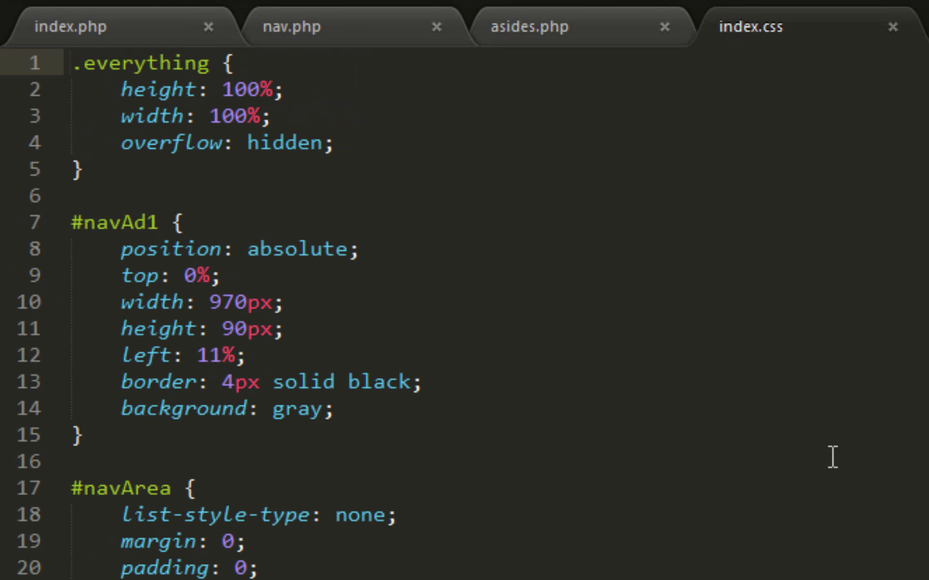
# Add blank lines below the last nav rule in index.css and start typing #leftAside
pyautogui.scroll(-3)
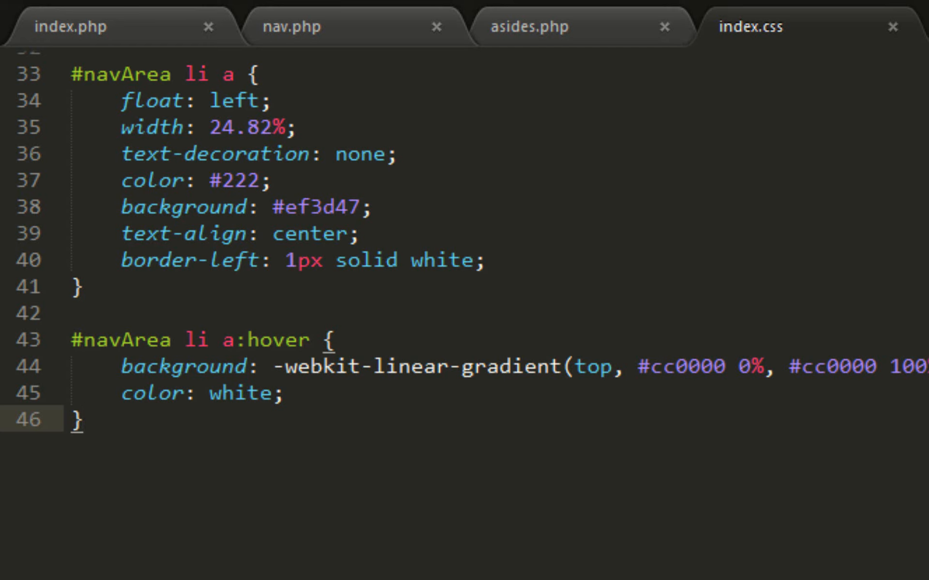
pyautogui.press('enter')
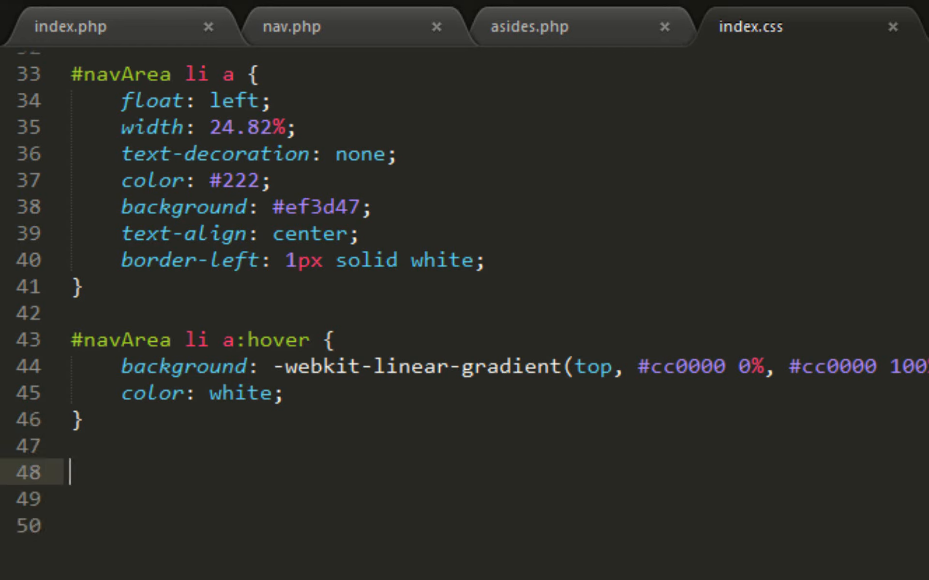
pyautogui.press('enter')
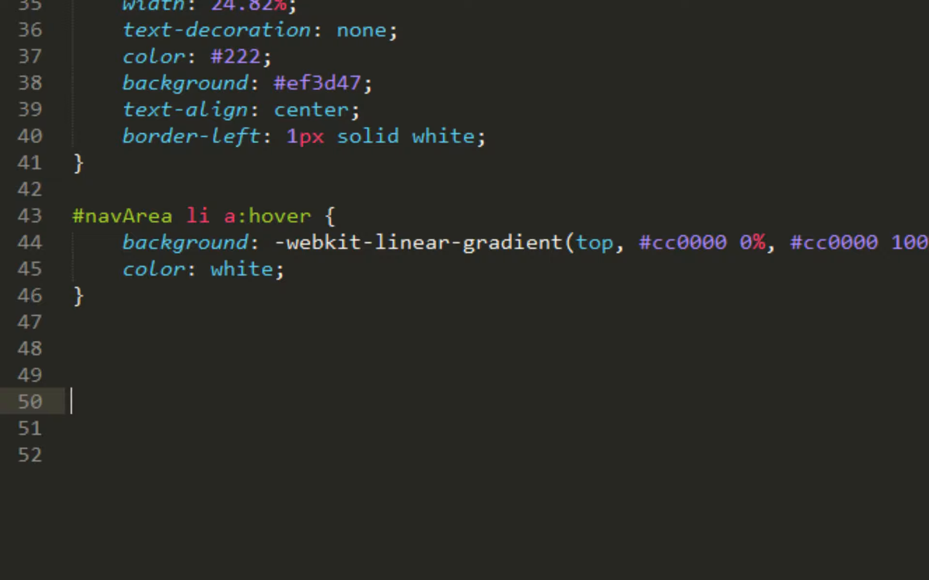
pyautogui.scroll(-3)
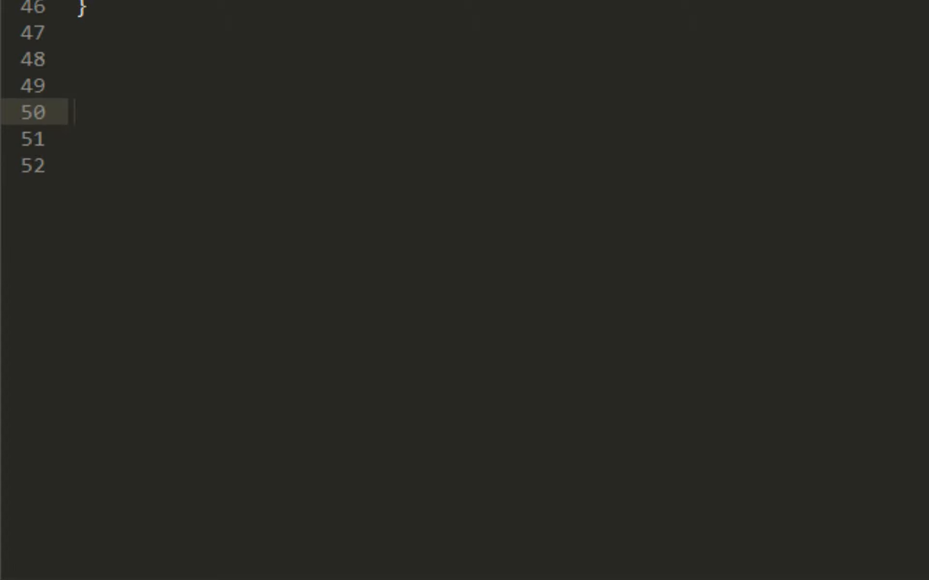
pyautogui.write('#leftA')
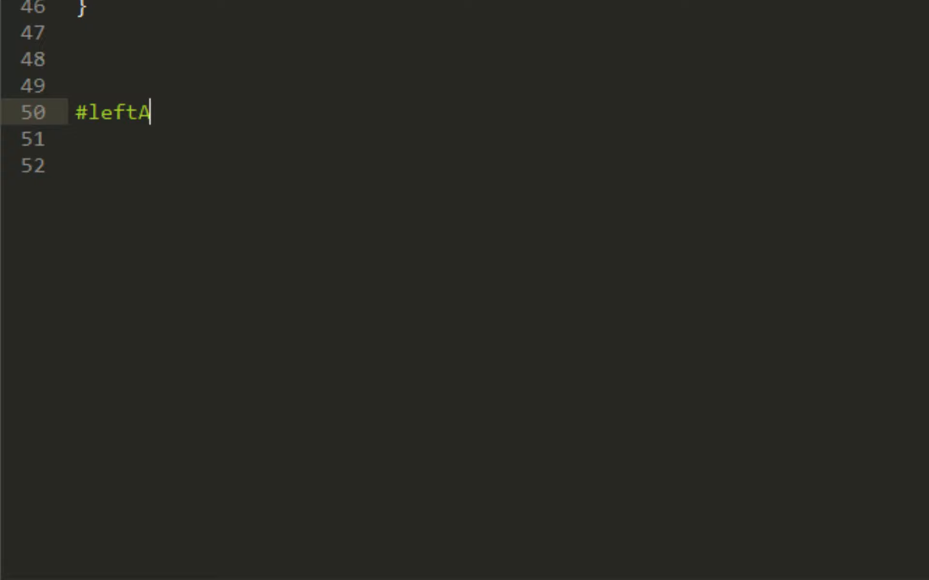
# Finish the leftAside rule braces, switch its dot to #, and begin position: absolute
pyautogui.write('side')
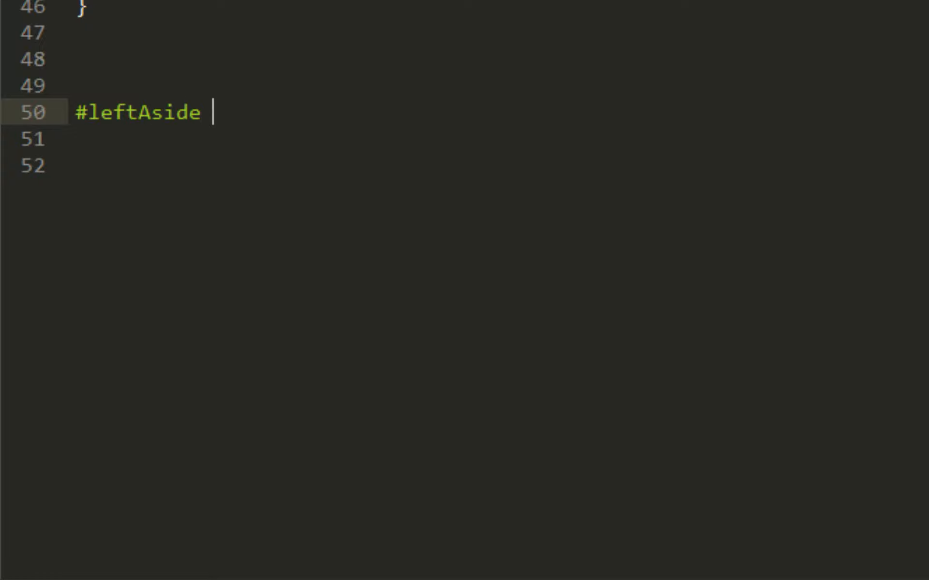
pyautogui.write('{')
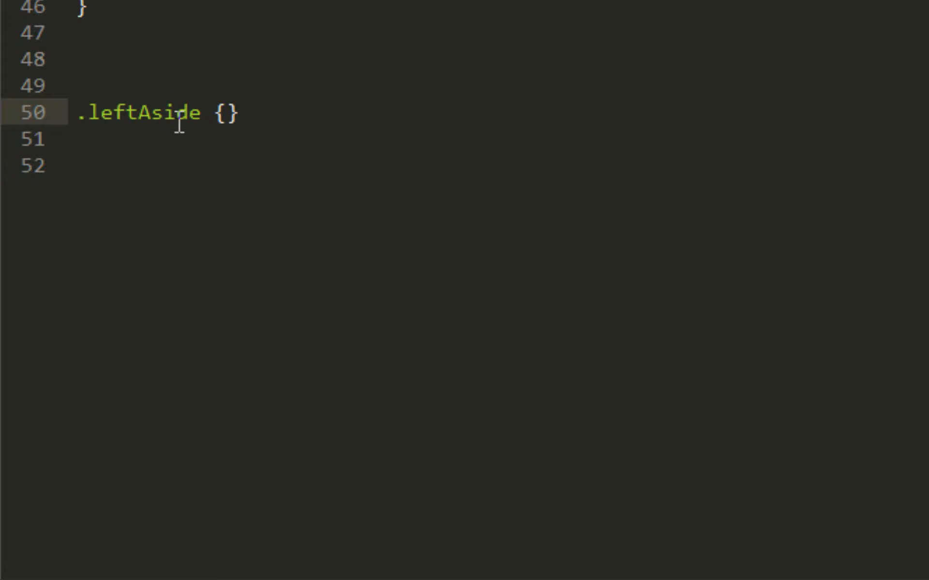
pyautogui.moveTo(79, 134)
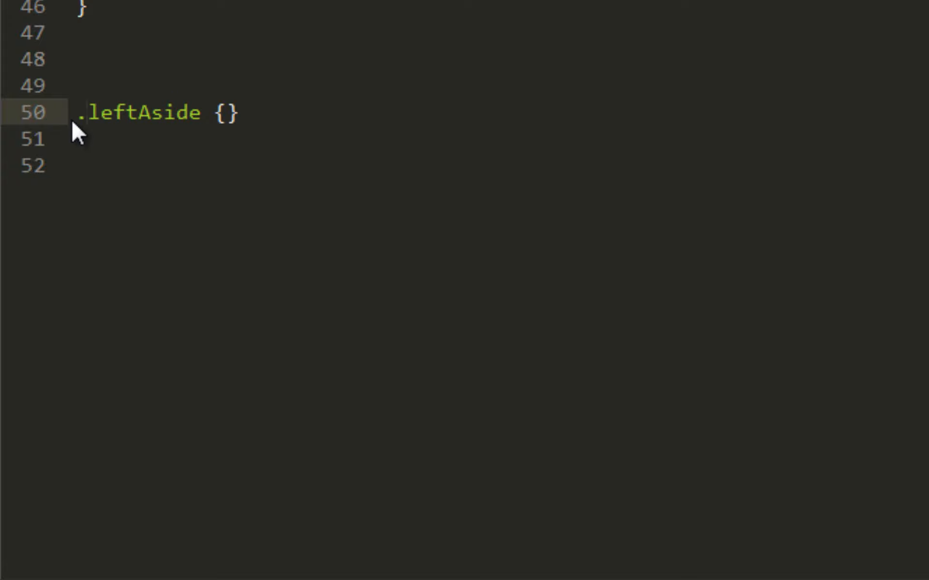
pyautogui.write('#')
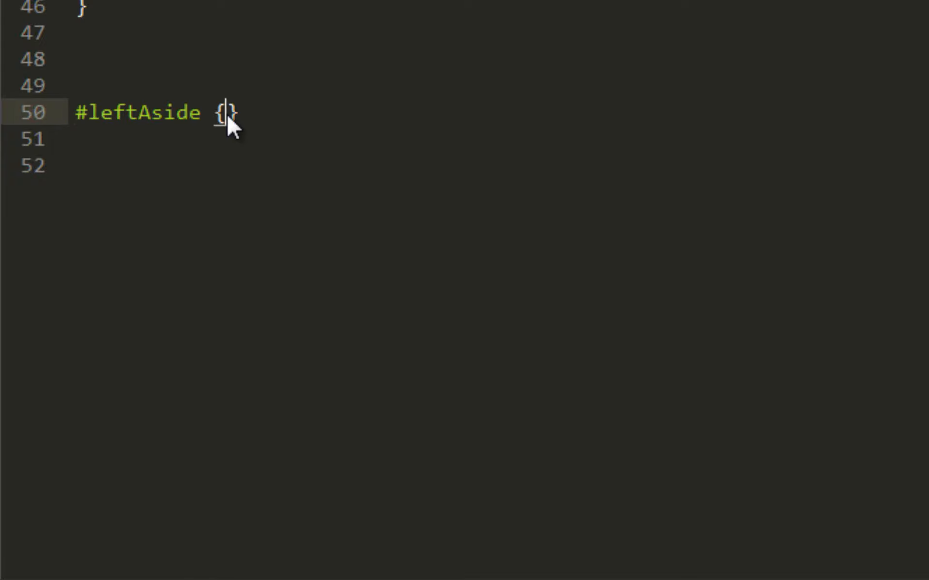
pyautogui.write('position: absolute;')
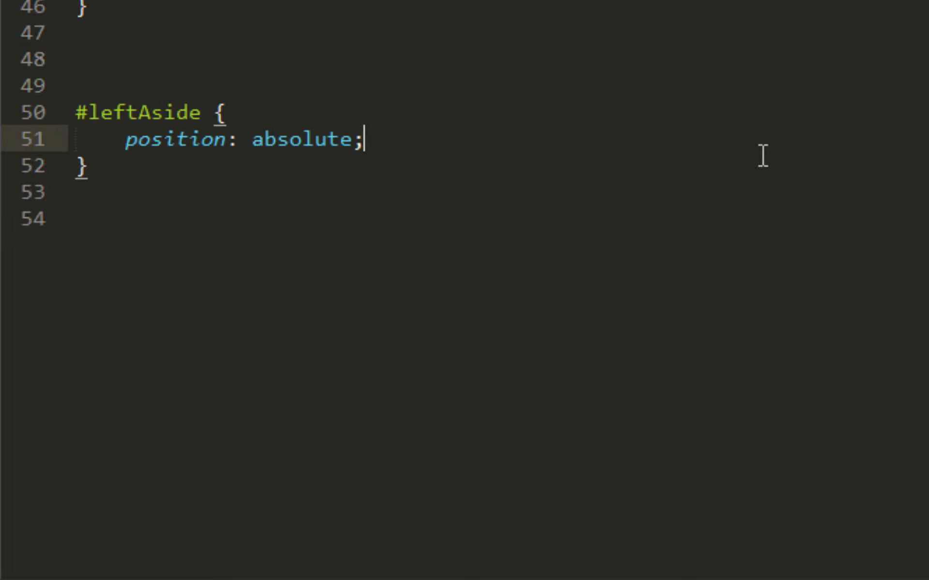
# Give #leftAside top 14%, width 160px and height 600px
pyautogui.write('top:')
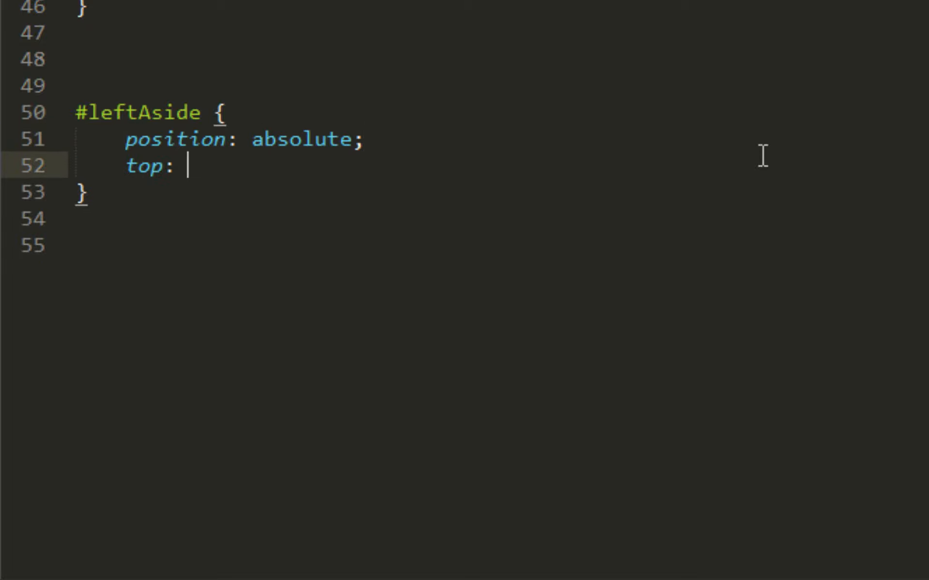
pyautogui.write('14%;')
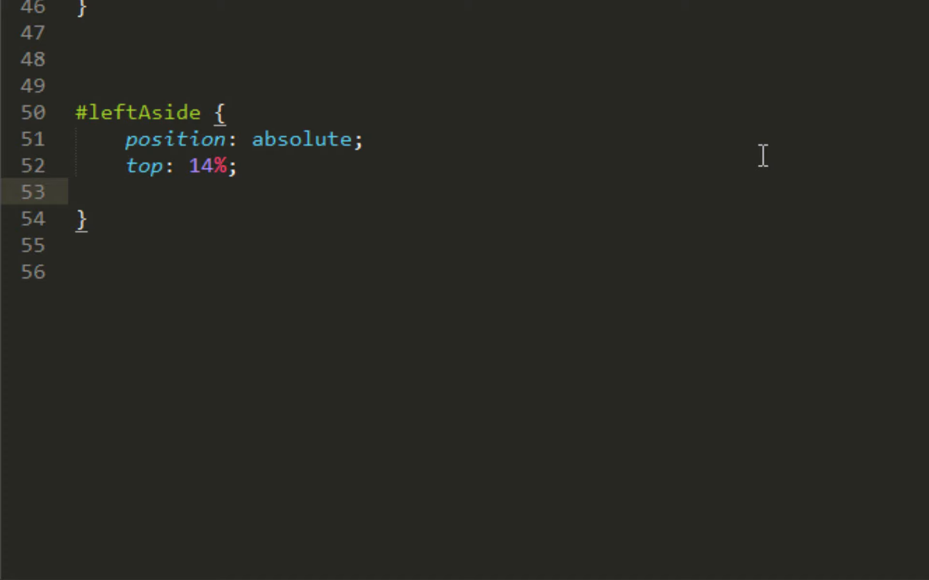
pyautogui.write('width:')
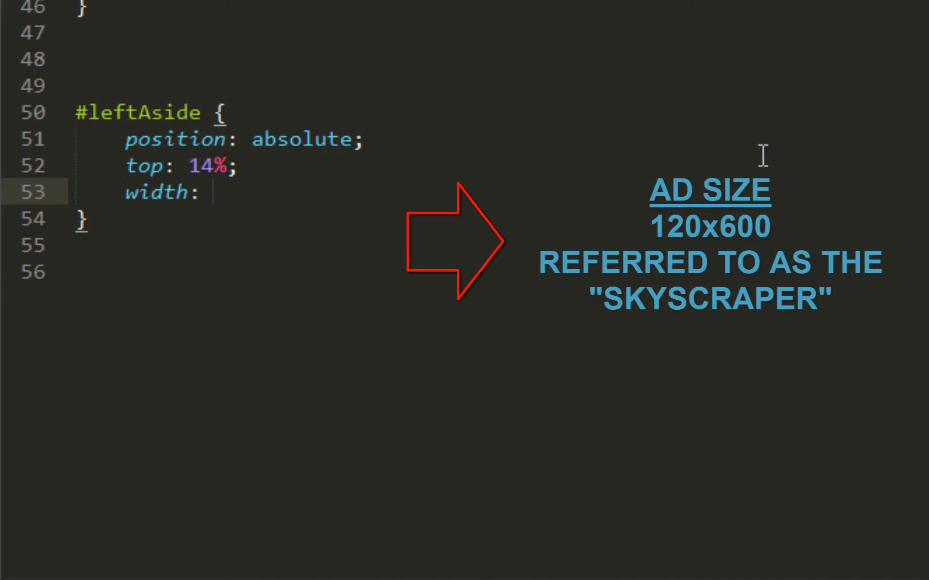
pyautogui.write('16')
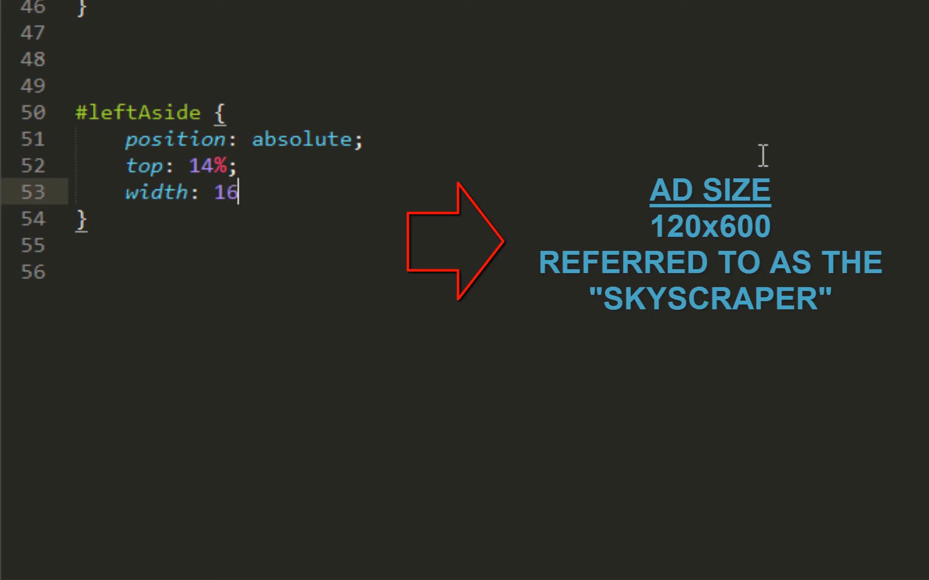
pyautogui.write('0px')
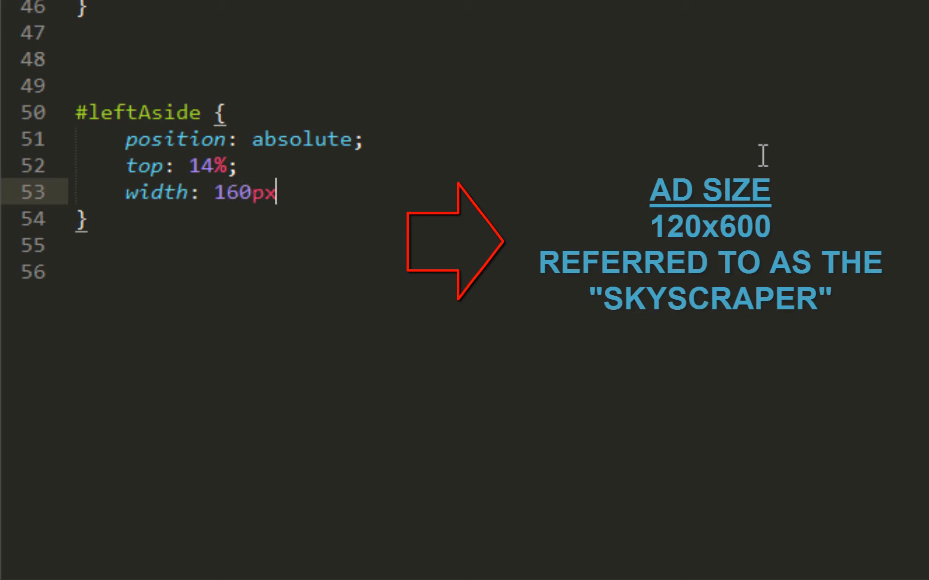
pyautogui.write('height:')
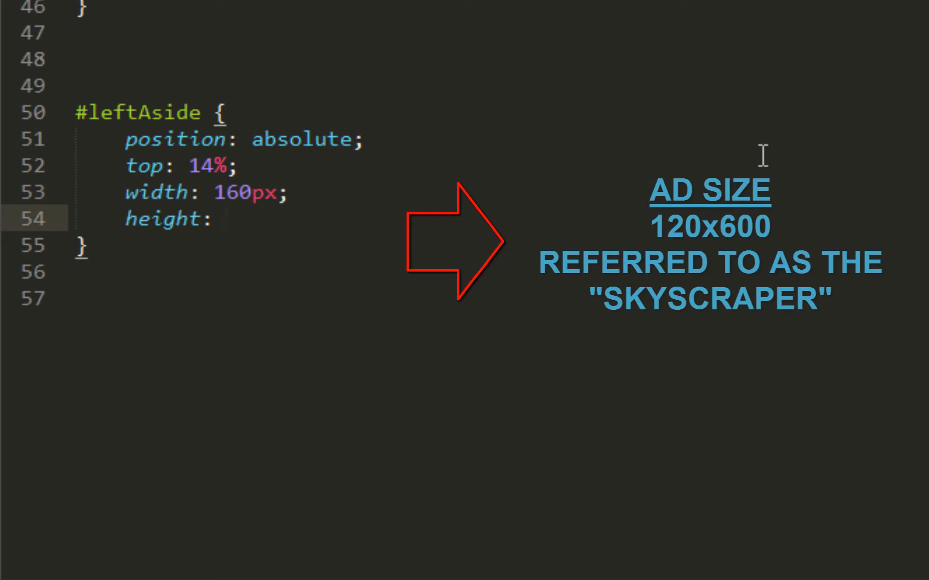
pyautogui.write('600px')
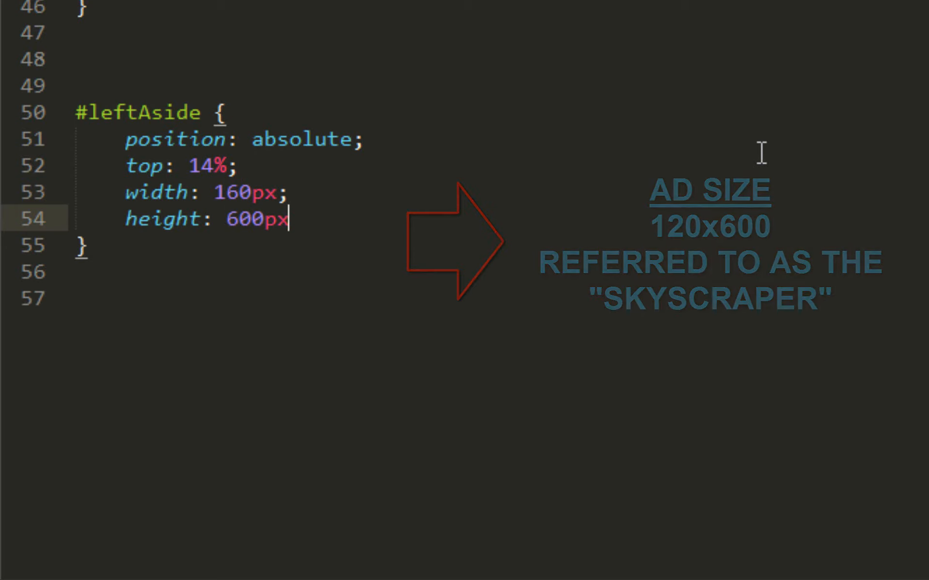
# Add left .5%, border 0px solid black and a gray background to #leftAside
pyautogui.write('left: .')
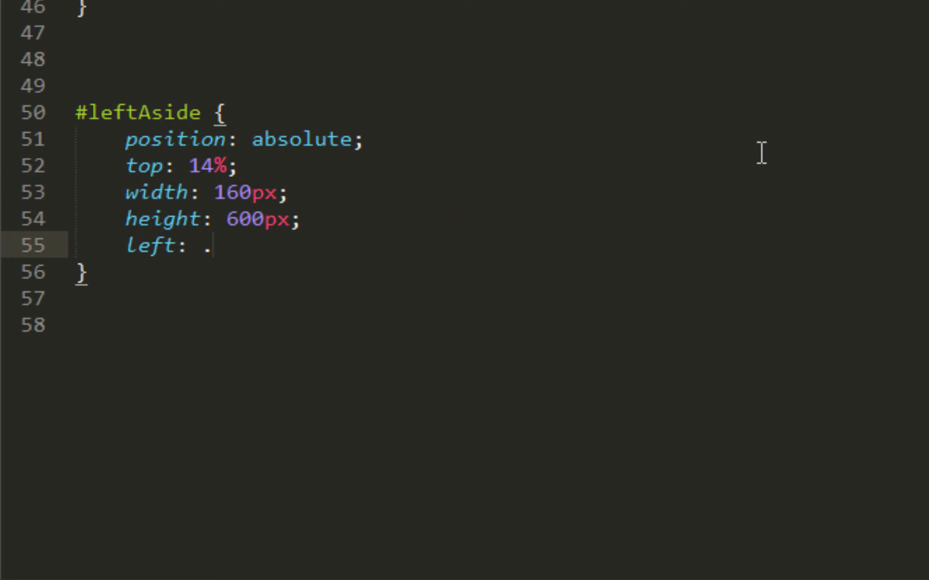
pyautogui.write('5')
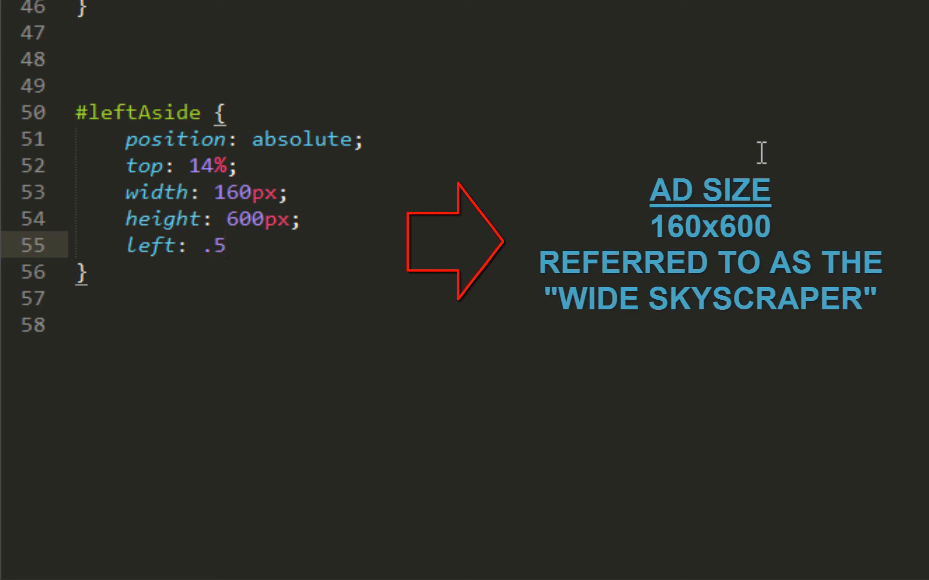
pyautogui.write('%;')
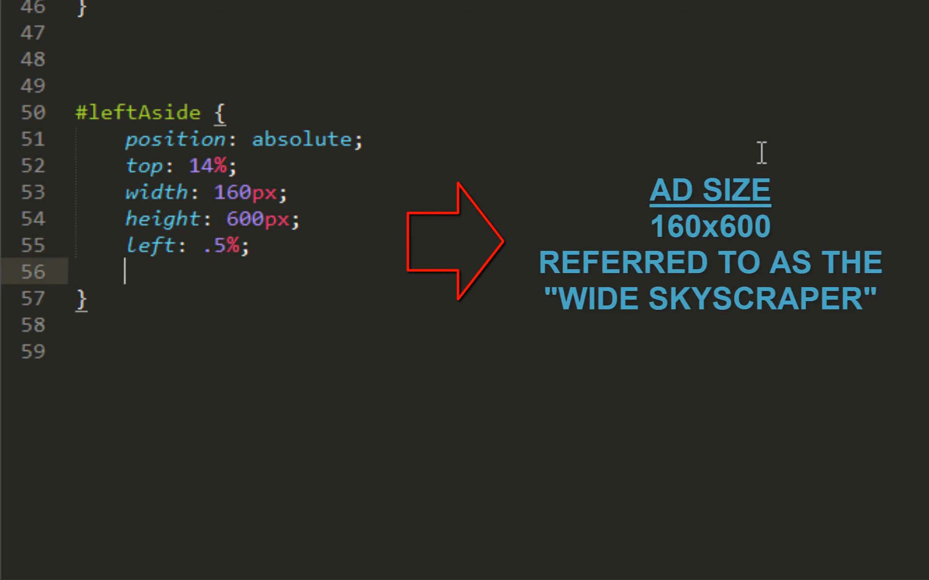
pyautogui.write('border:')
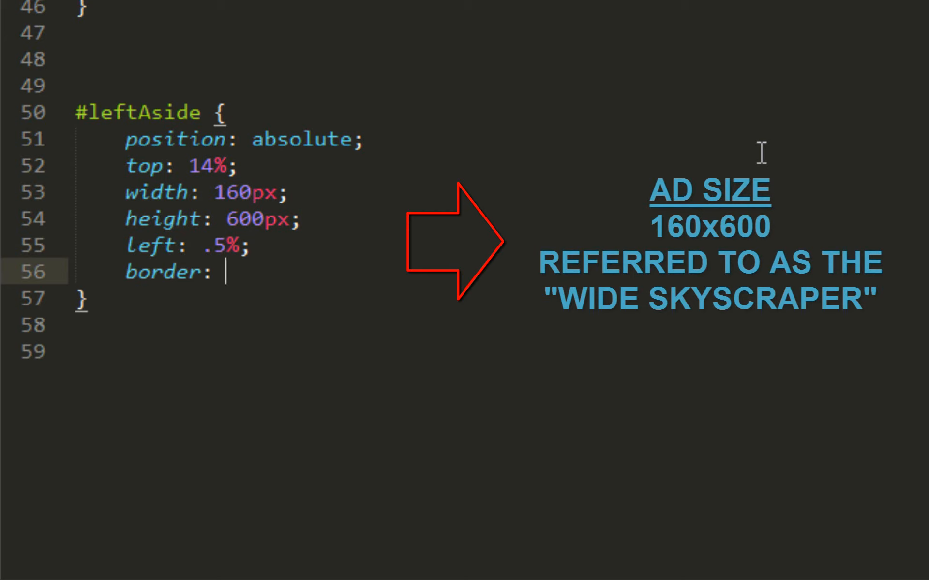
pyautogui.write('0px')
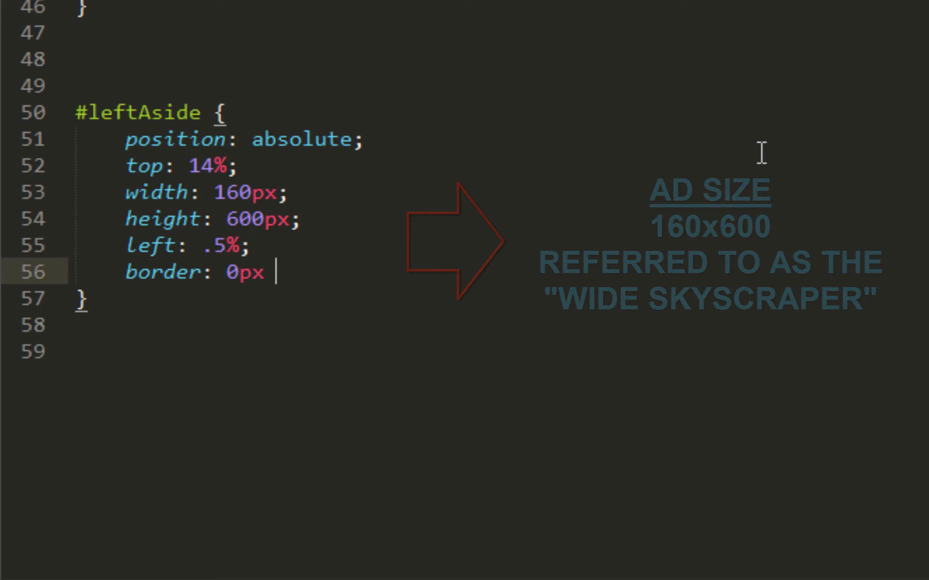
pyautogui.write('solid')
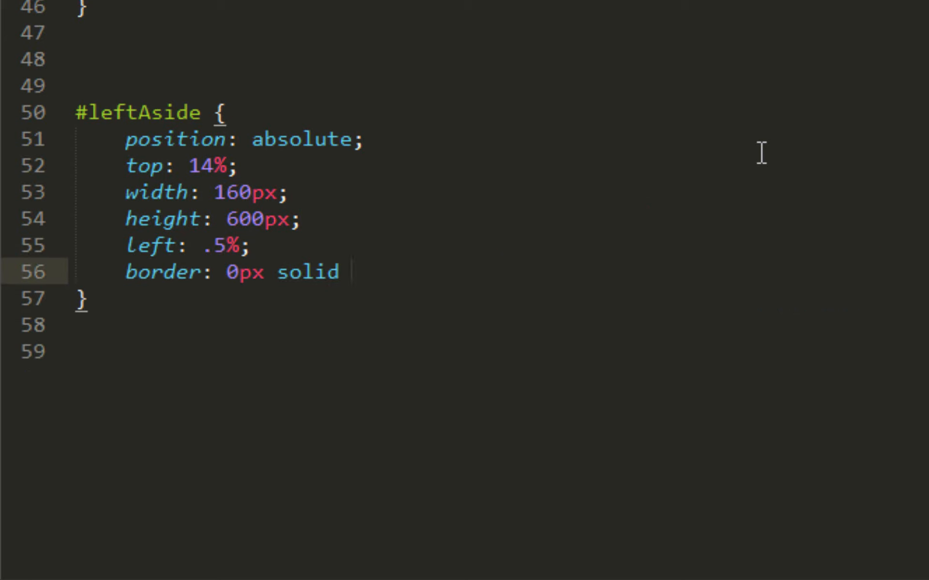
pyautogui.write('black')
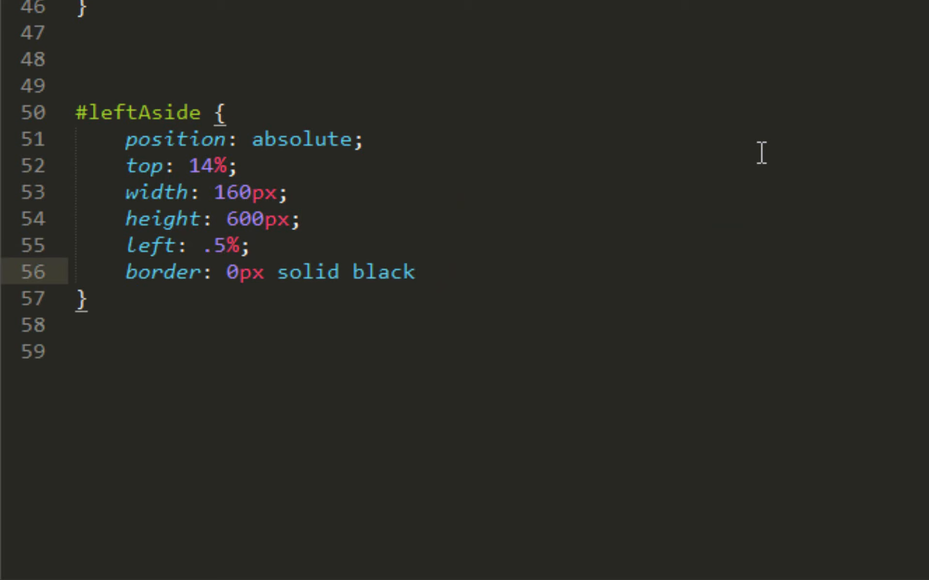
pyautogui.write('background: gr')
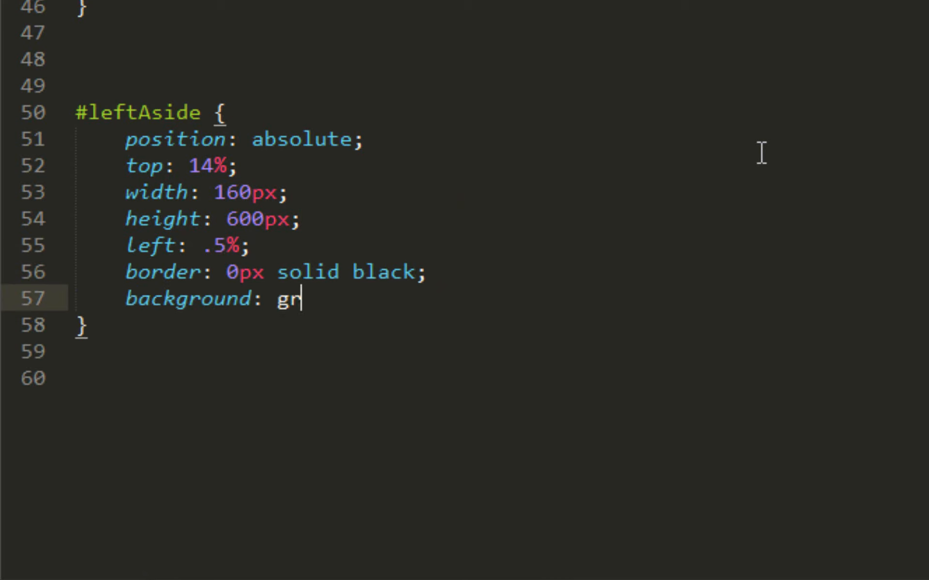
pyautogui.write('ay;')
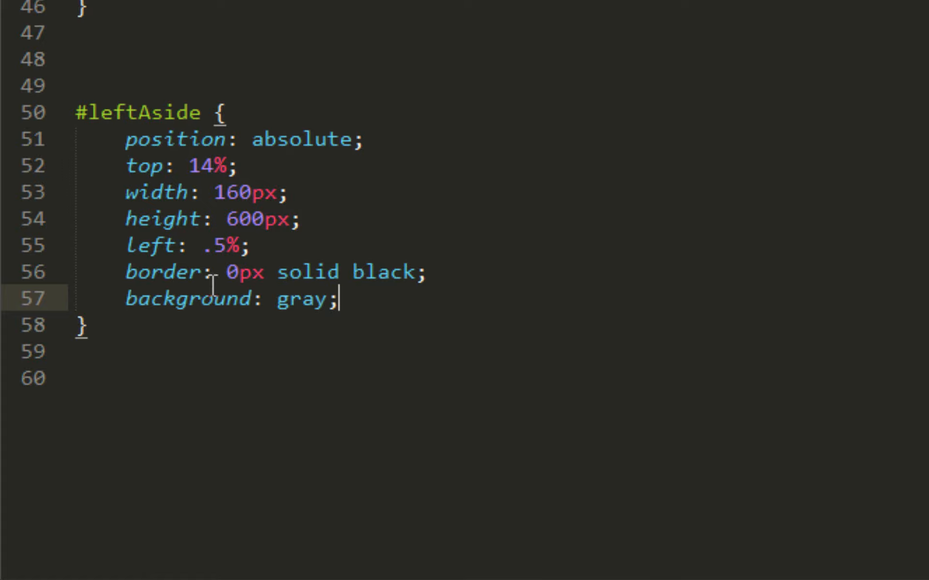
pyautogui.write('2')
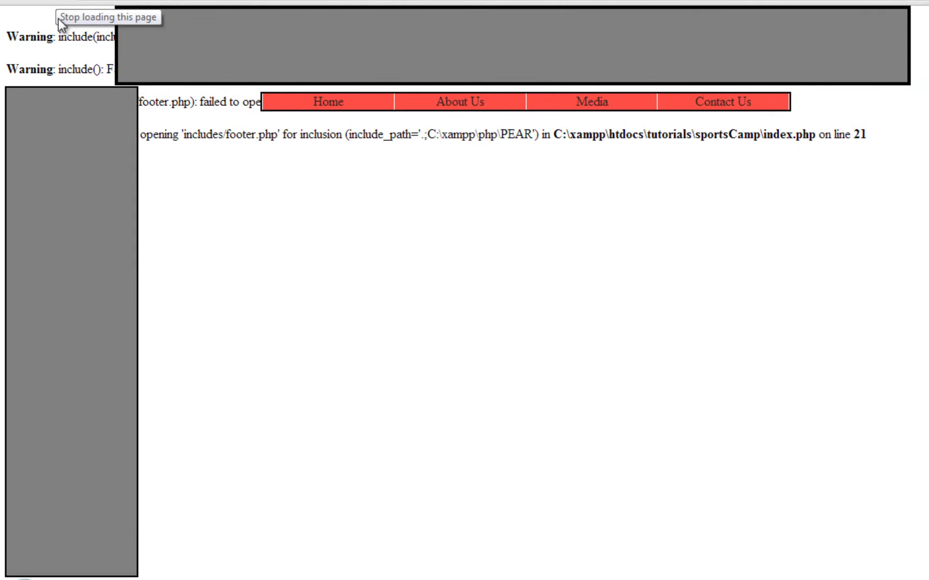
pyautogui.moveTo(113, 575)
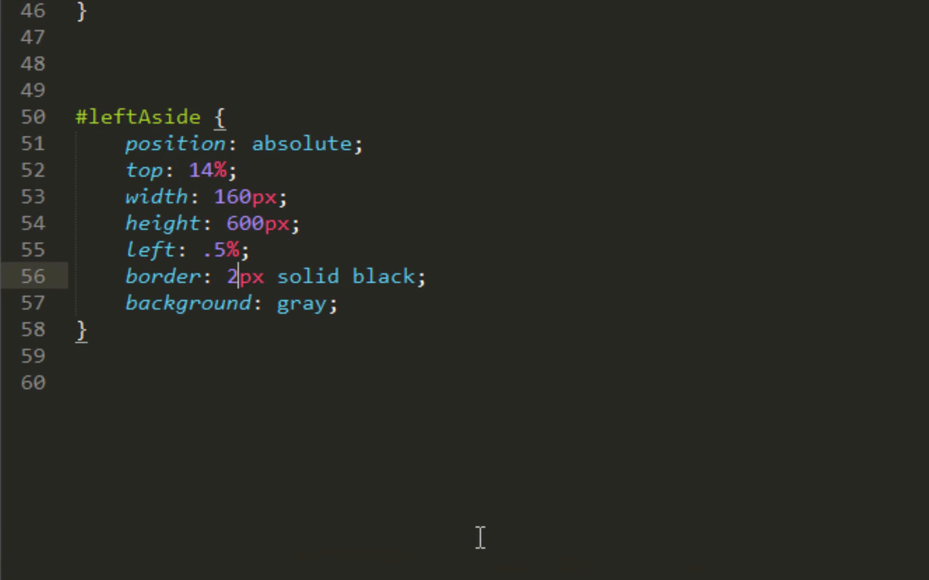
# Set the border to 0px and scroll down to the copied #leftAside rule
pyautogui.write('0')
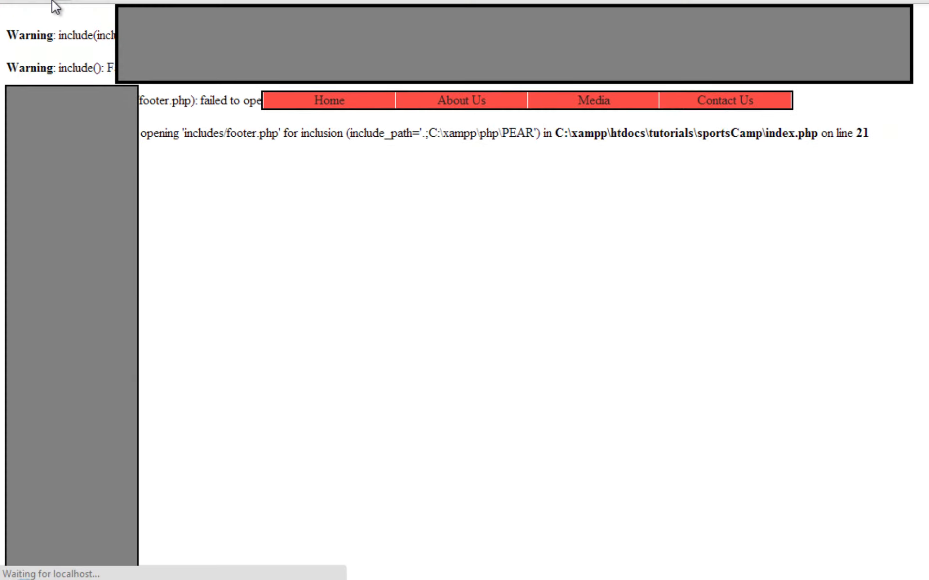
pyautogui.scroll(-3)
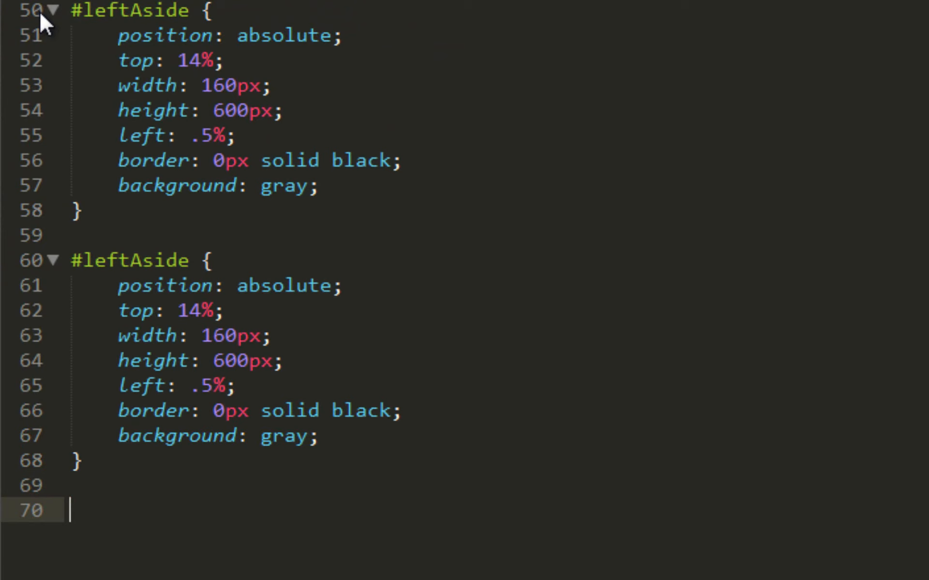
# Set #leftAside2 left to 14% and add z-index: -1 on a new line
pyautogui.scroll(-3)
pyautogui.write('2')
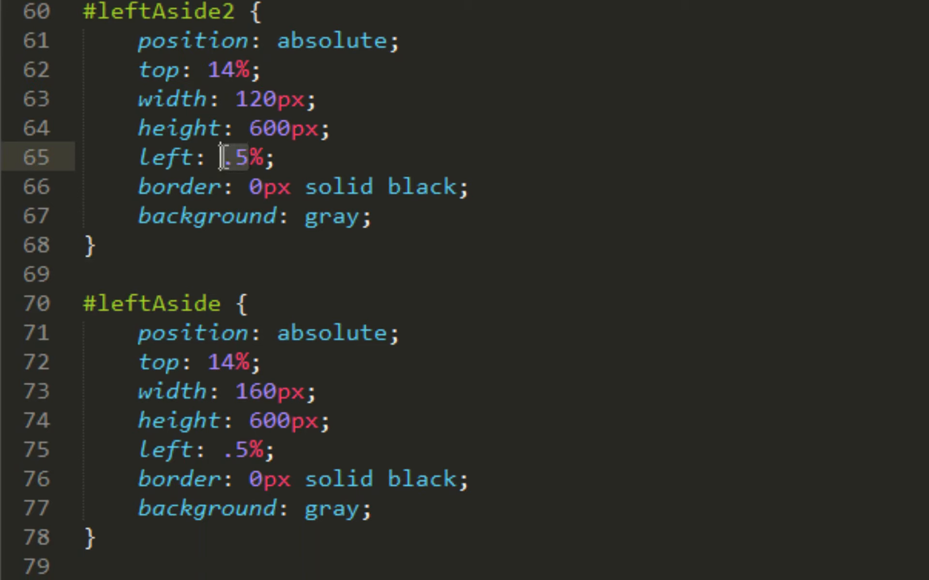
pyautogui.write('14')
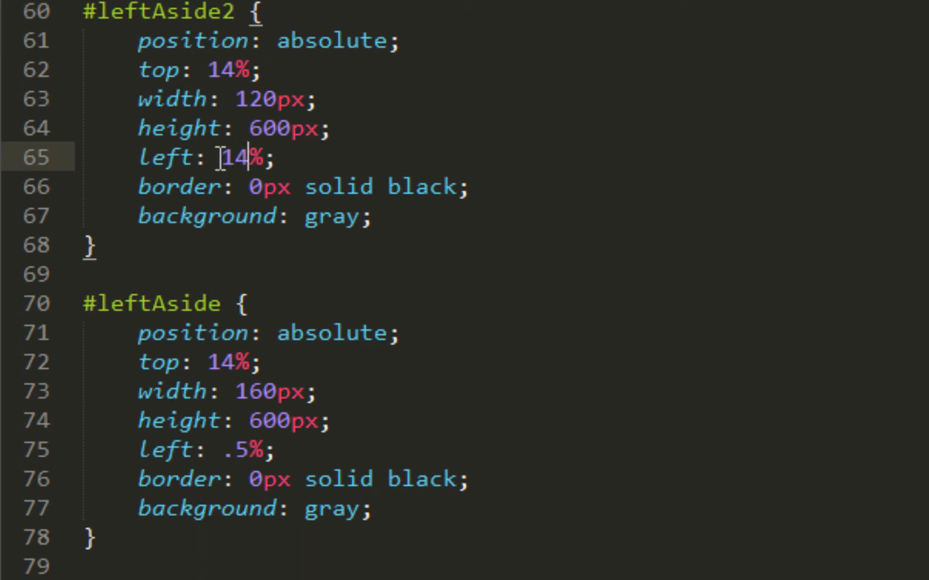
pyautogui.press('enter')
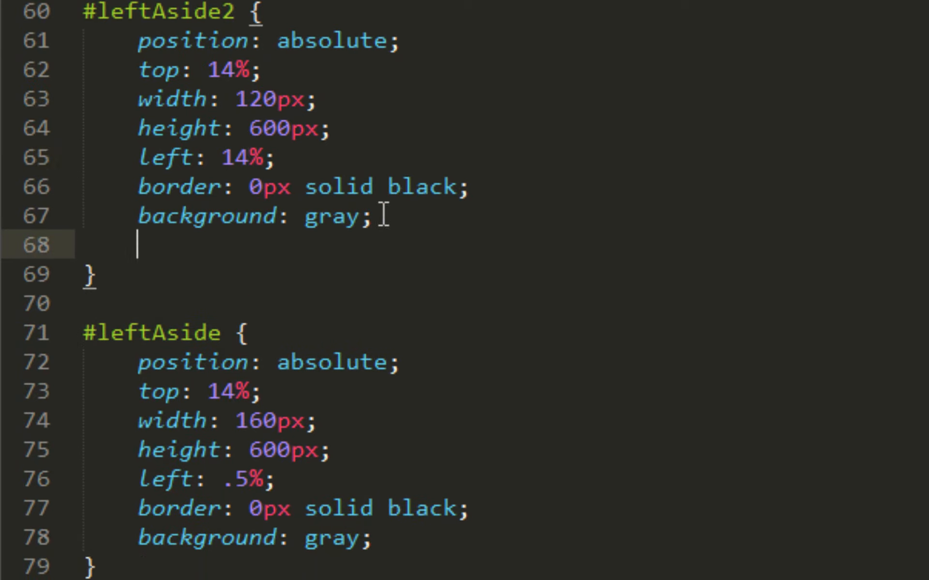
pyautogui.write('z-index:')
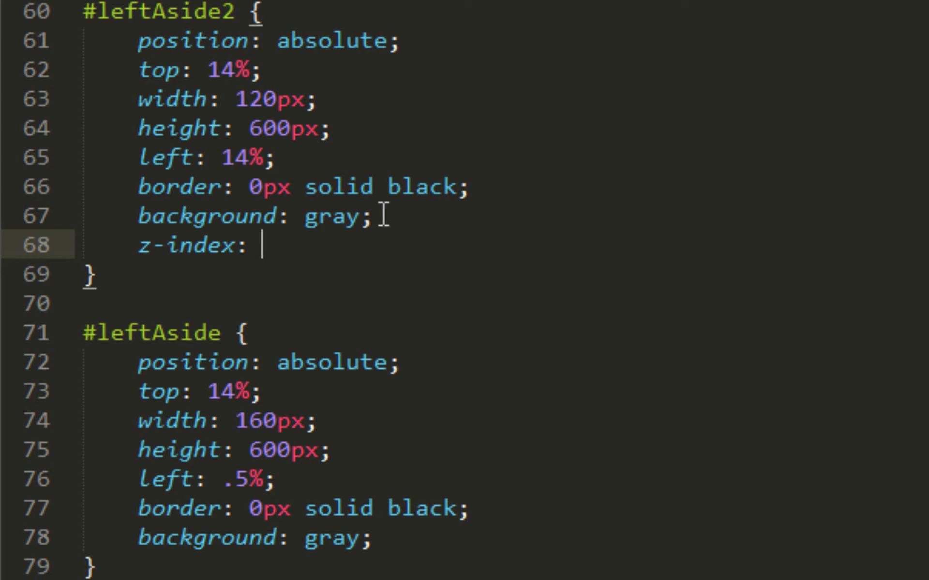
pyautogui.write('-1')
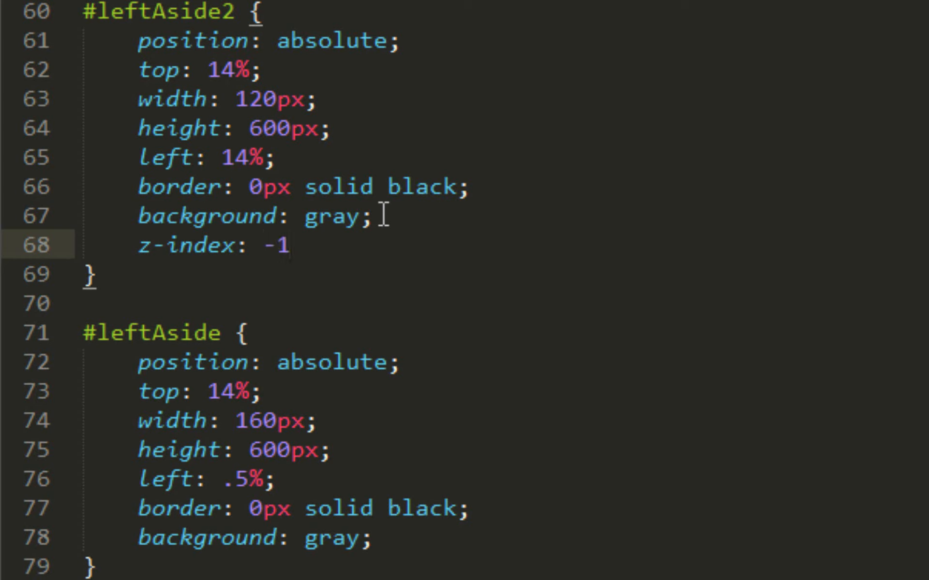
pyautogui.write(';')
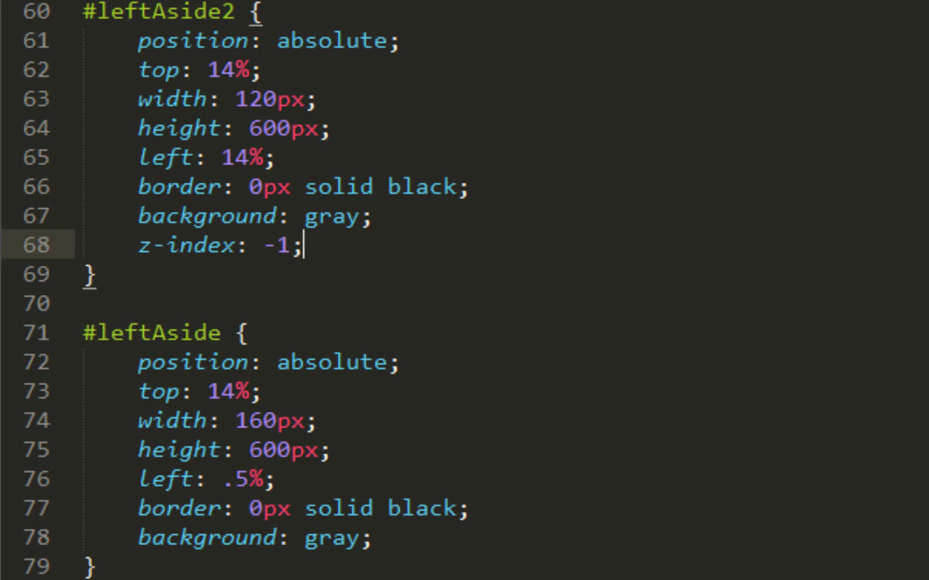
pyautogui.scroll(-3)
pyautogui.write('righ')
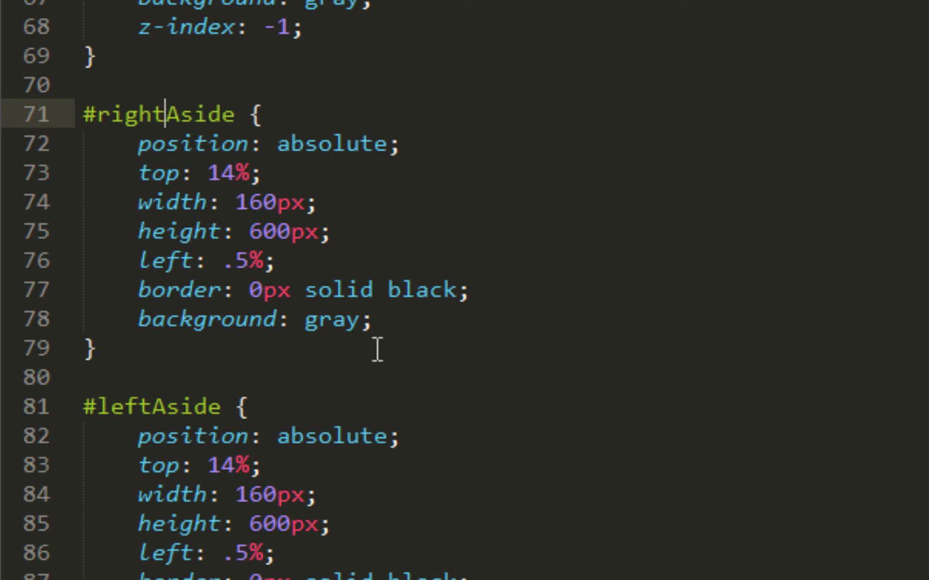
pyautogui.moveTo(258, 196)
pyautogui.write('2')
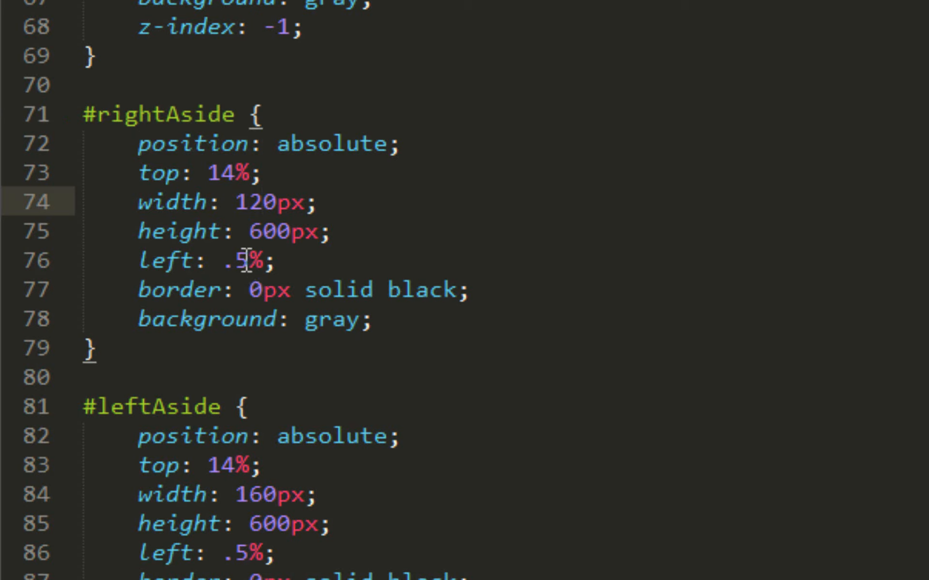
# Set #rightAside left to 77%, turn #leftAside2 red, and rename the next rule #righttAside2
pyautogui.write('77')
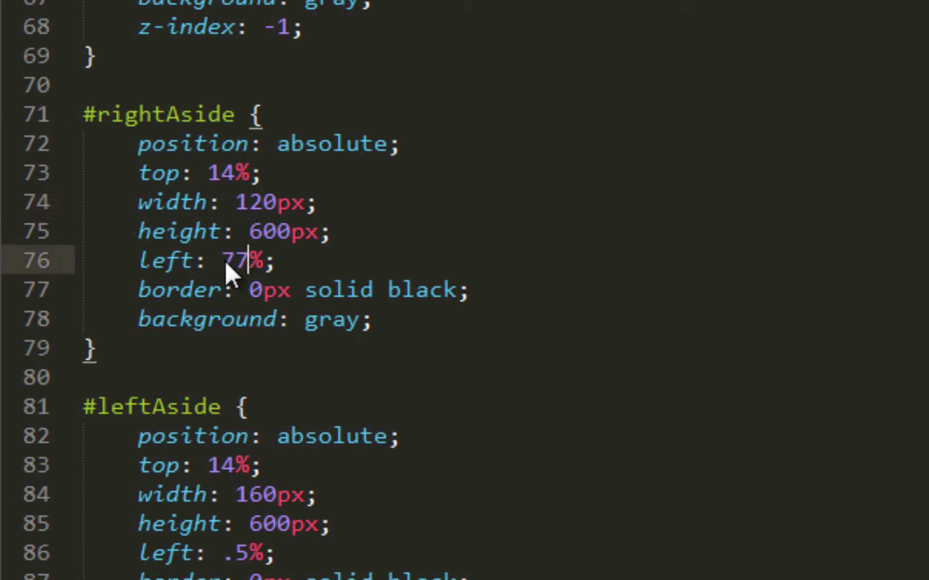
pyautogui.moveTo(296, 311)
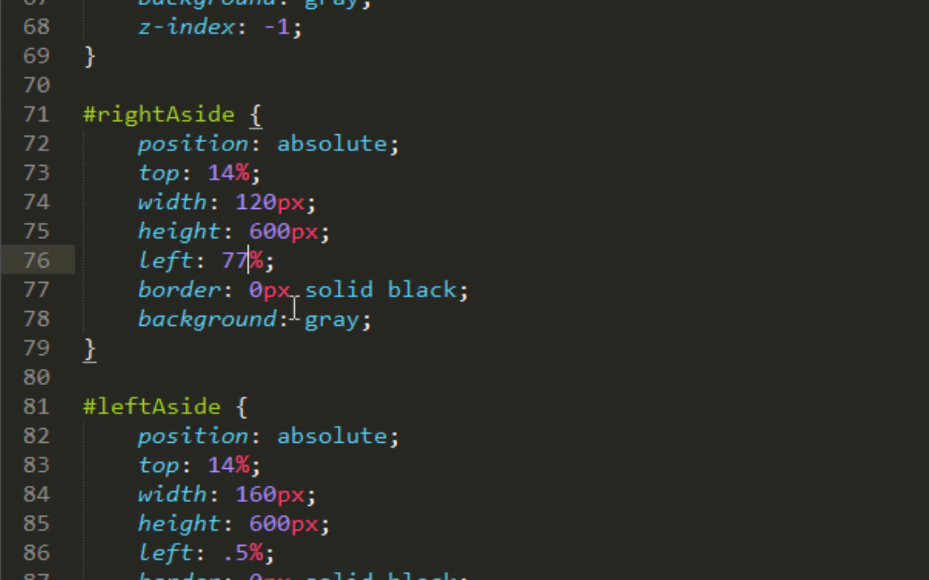
pyautogui.moveTo(299, 311)
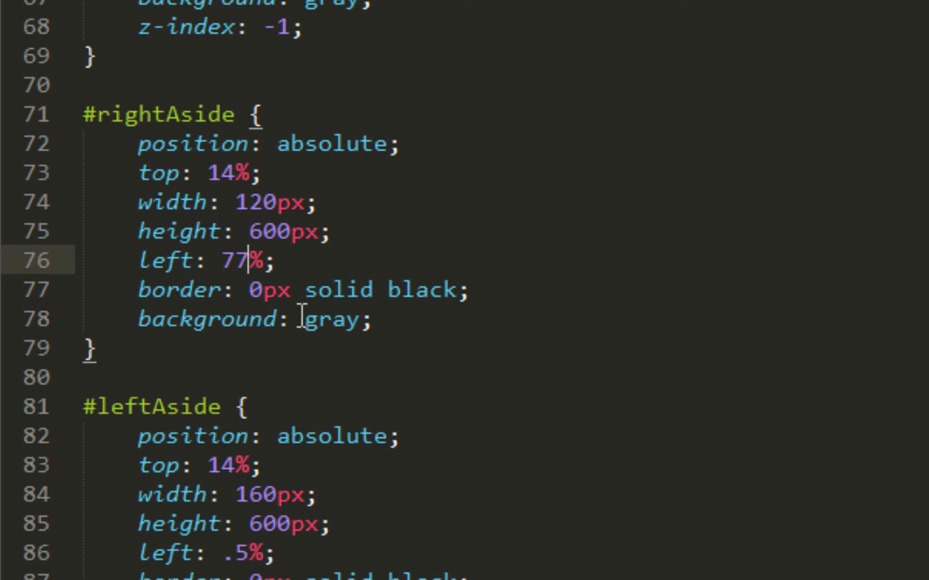
pyautogui.doubleClick(329, 319)
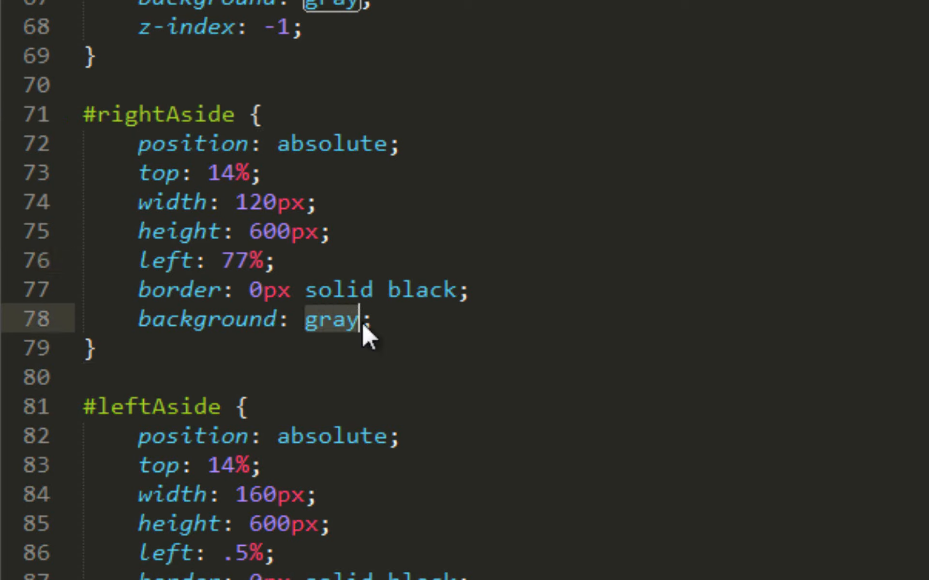
pyautogui.write('red')
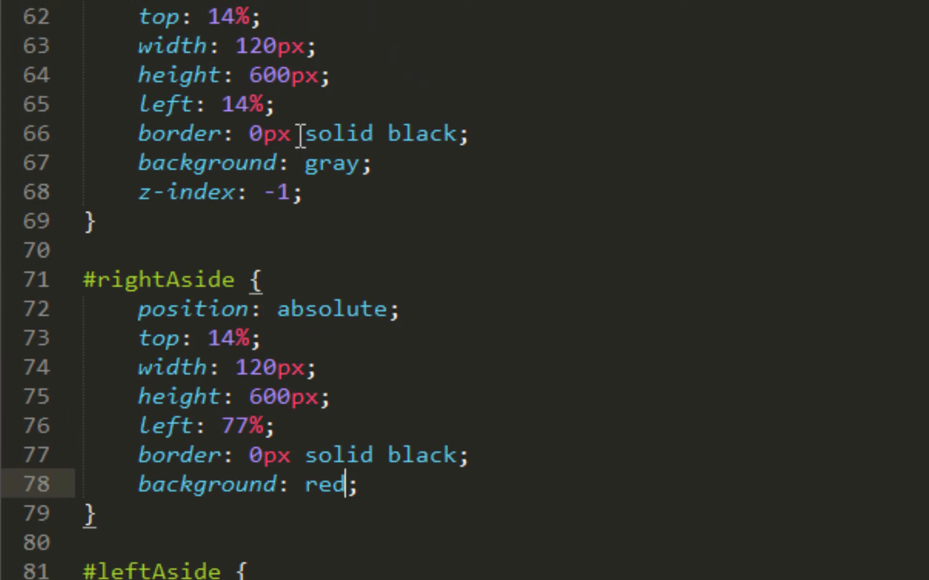
pyautogui.write('gray')
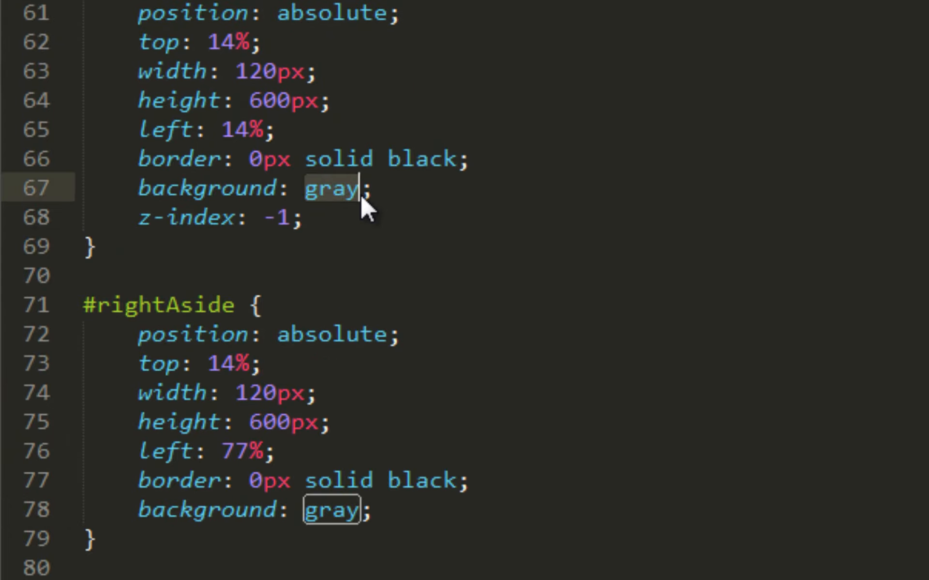
pyautogui.write('red')
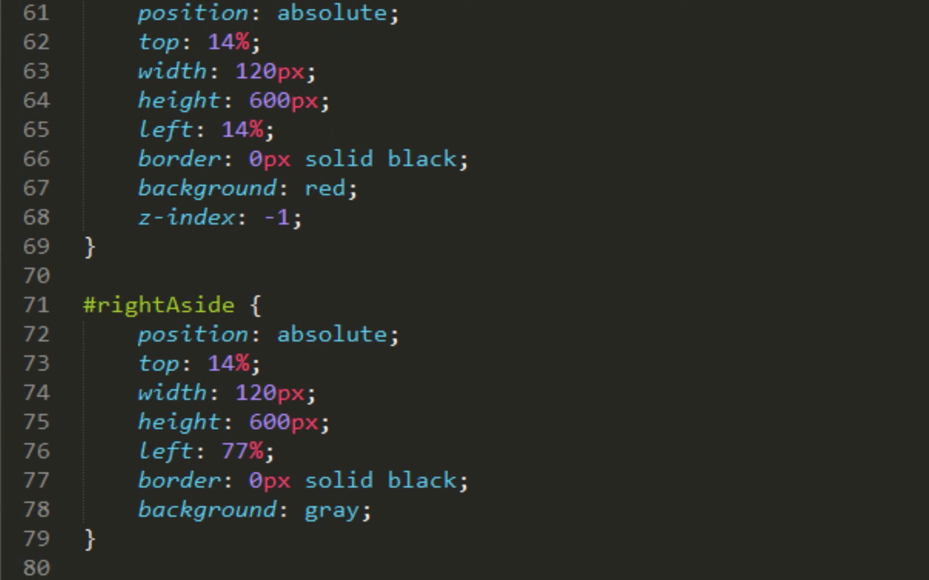
pyautogui.scroll(-3)
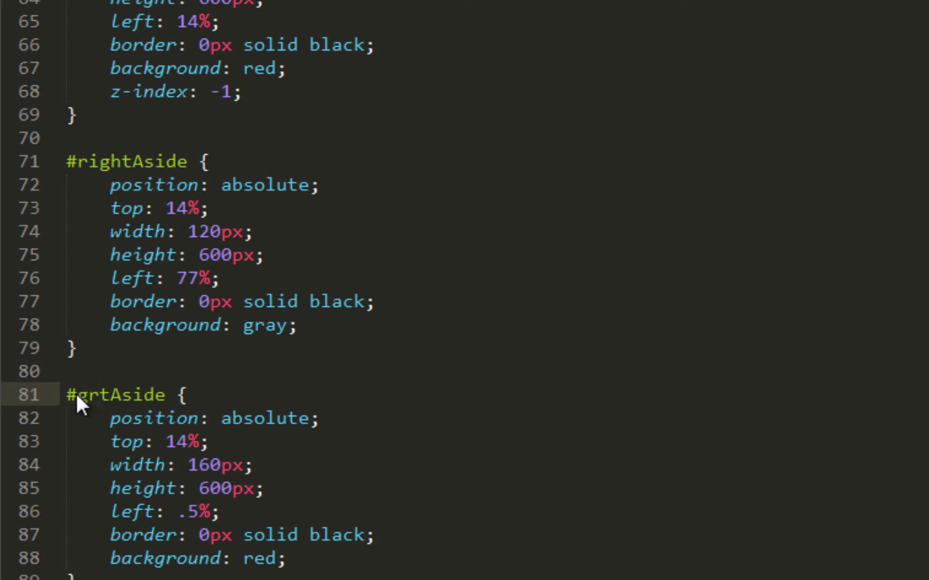
pyautogui.write('righttAside')
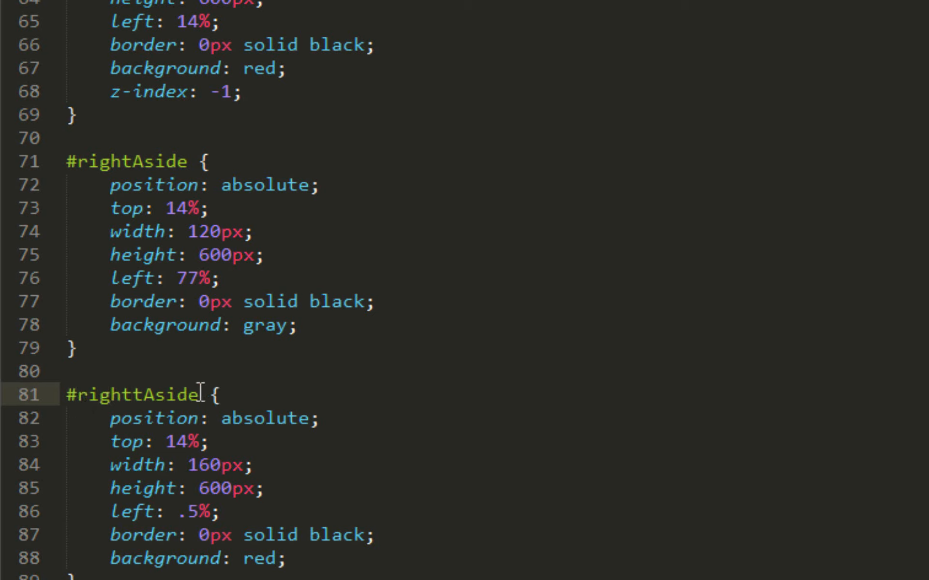
pyautogui.write('2')
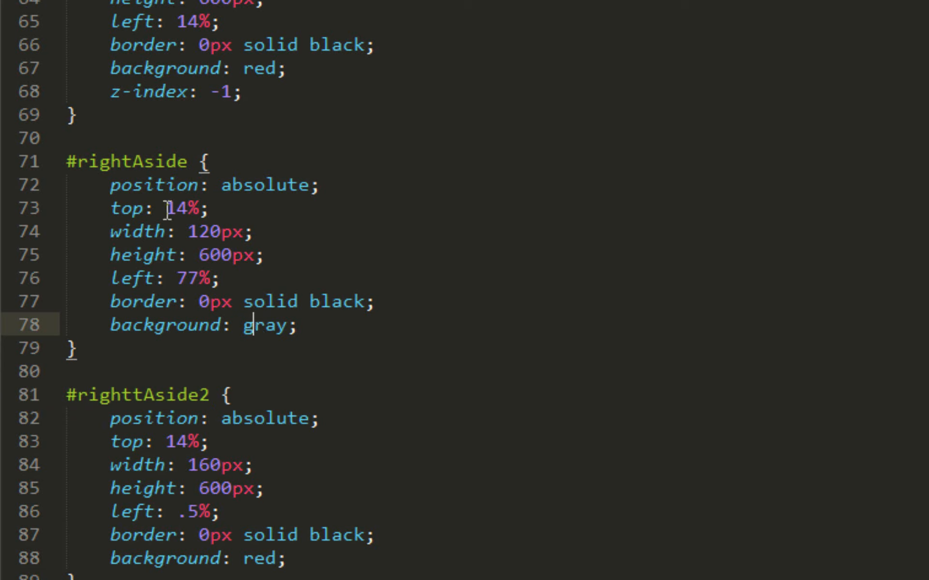
pyautogui.moveTo(183, 396)
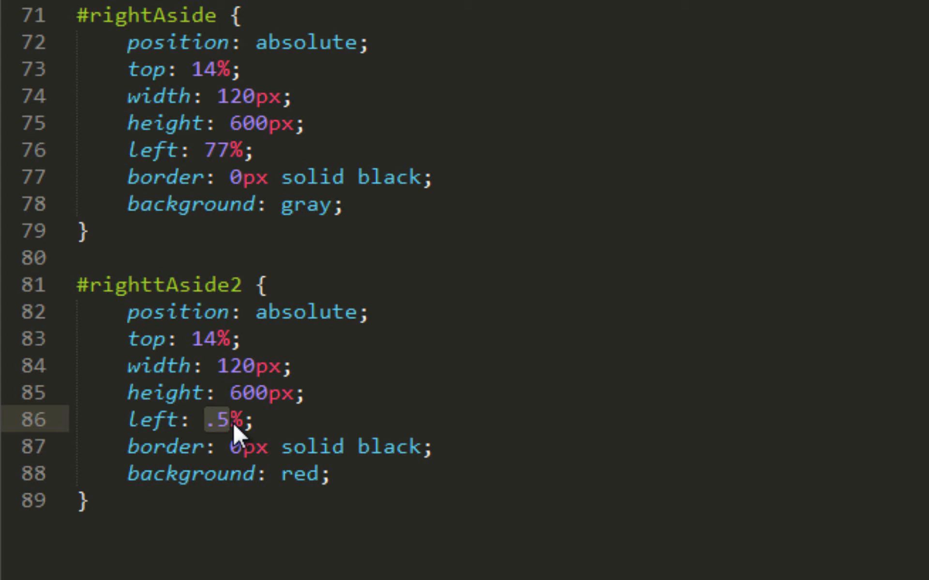
# Give #righttAside2 left 77% and z-index: -1, then review the rules
pyautogui.write('77')
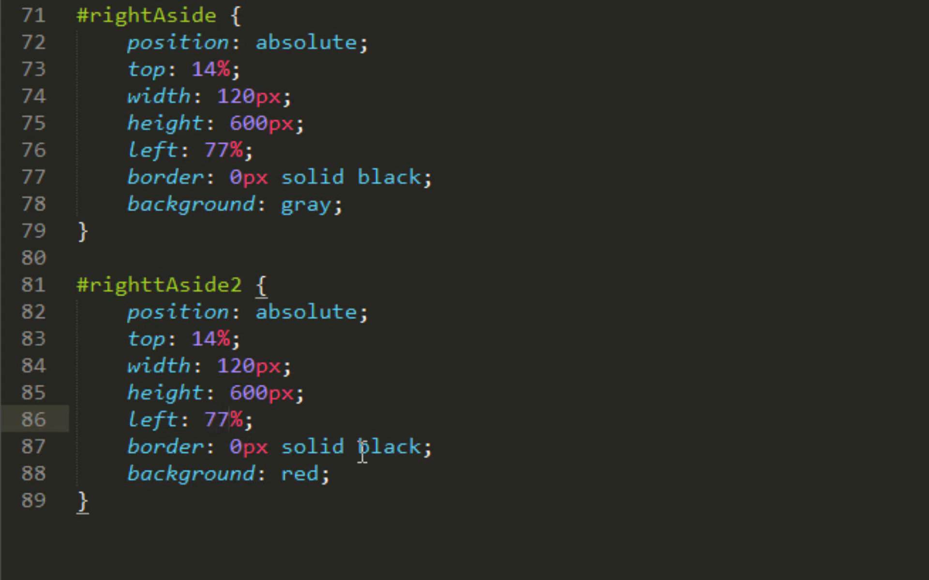
pyautogui.write('z')
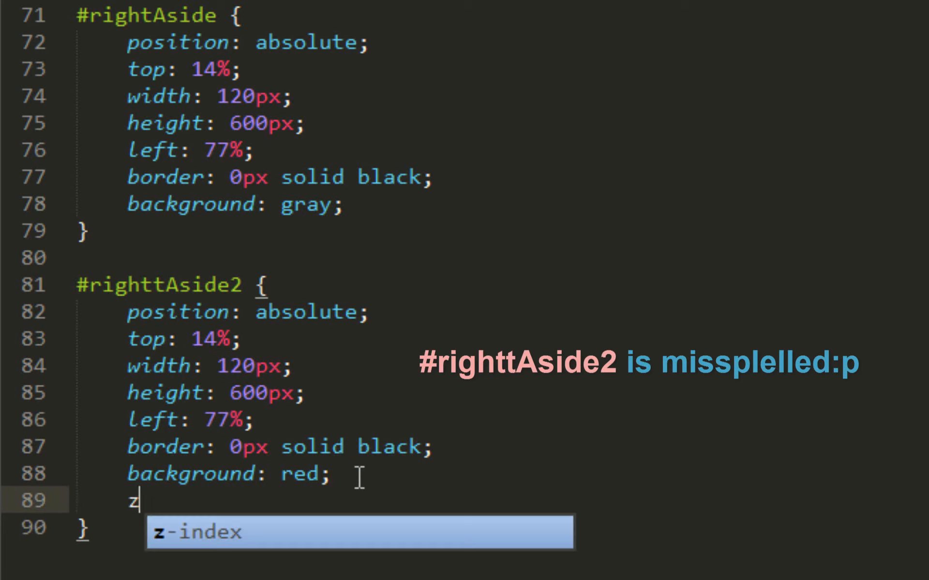
pyautogui.write('-index: -1;')
pyautogui.click(192, 150)
pyautogui.write('87.2')
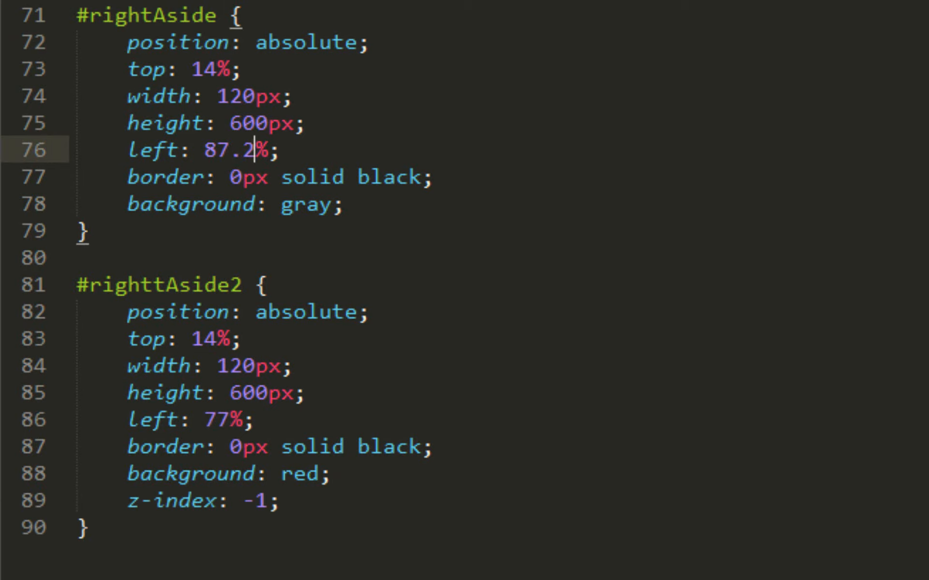
pyautogui.scroll(3)
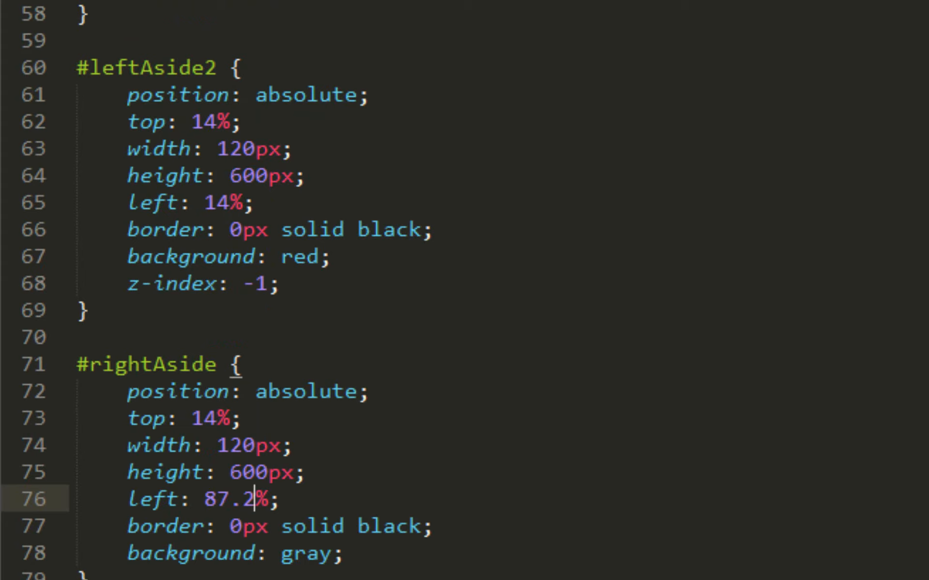
pyautogui.scroll(-3)
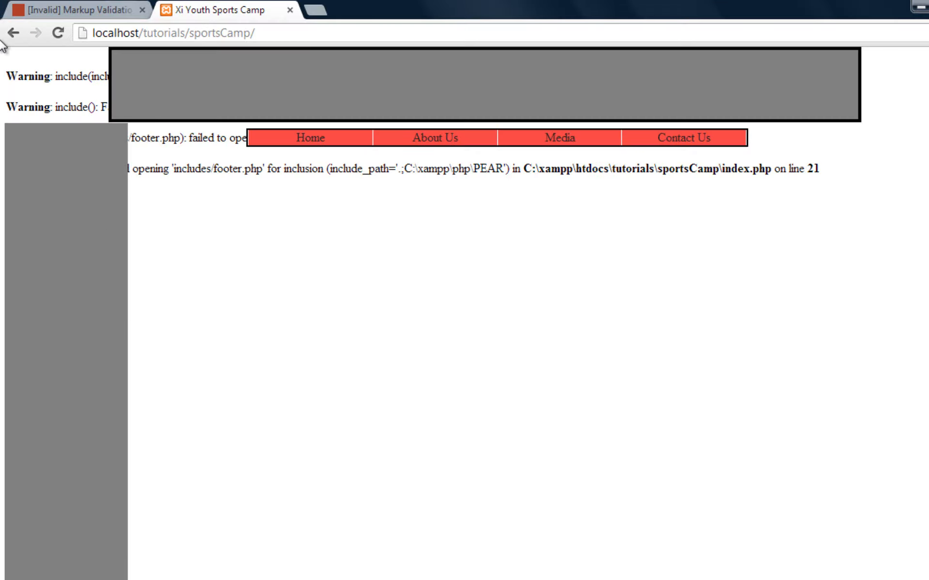
# Reload the Sports Camp page to check the red side ad boxes, then return to the editor
pyautogui.click(58, 32)
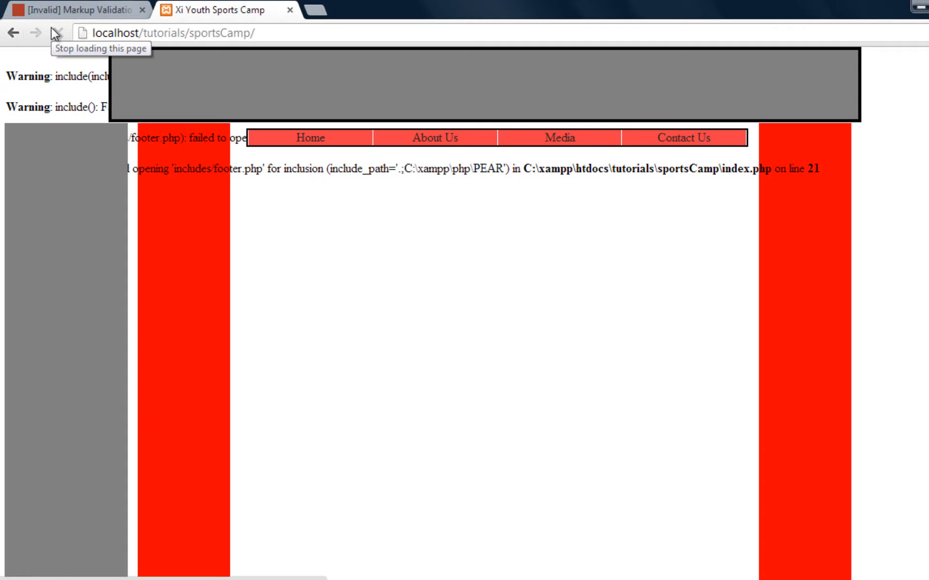
pyautogui.moveTo(882, 182)
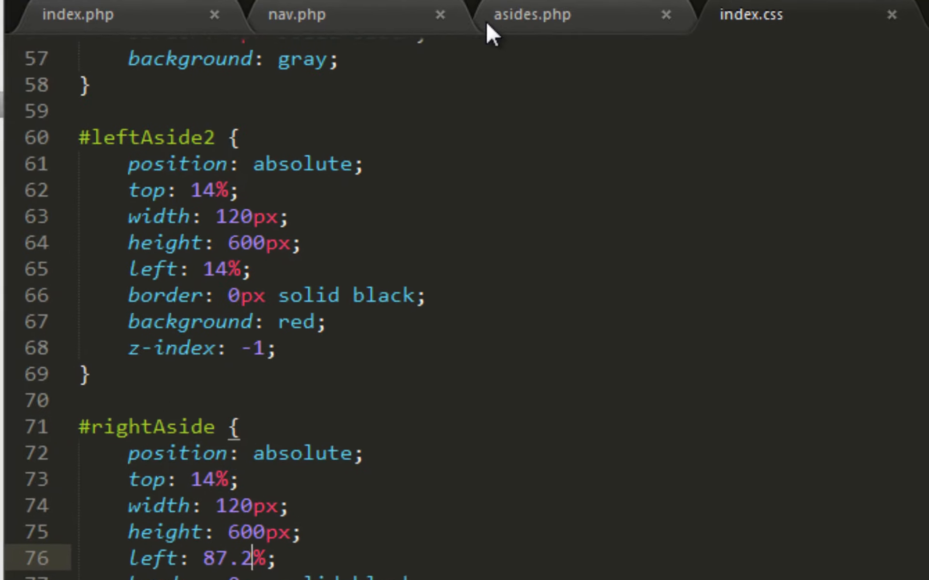
pyautogui.click(533, 13)
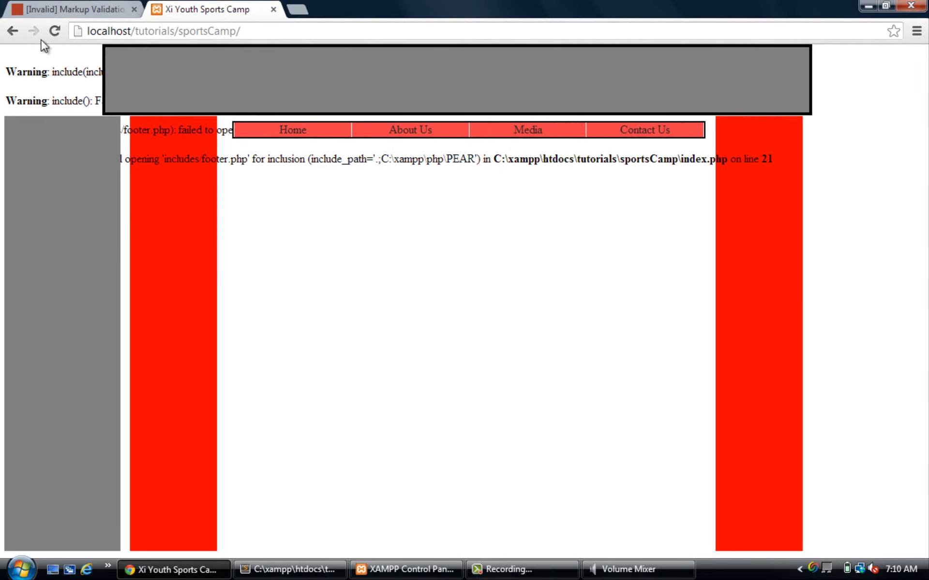
pyautogui.moveTo(55, 31)
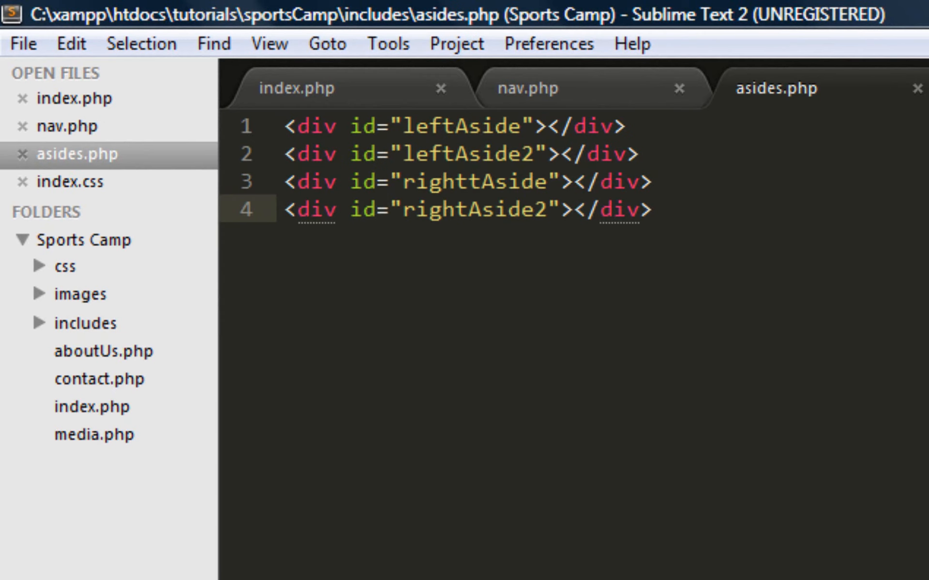
# Fix the third div's id in asides.php from 'righttAside' to 'rightAside'
pyautogui.click(483, 182)
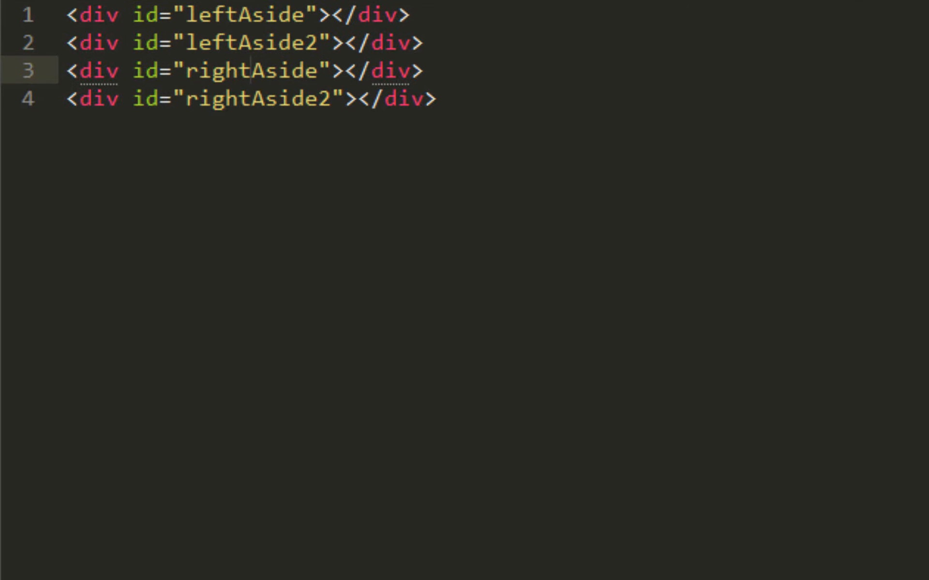
pyautogui.scroll(-3)
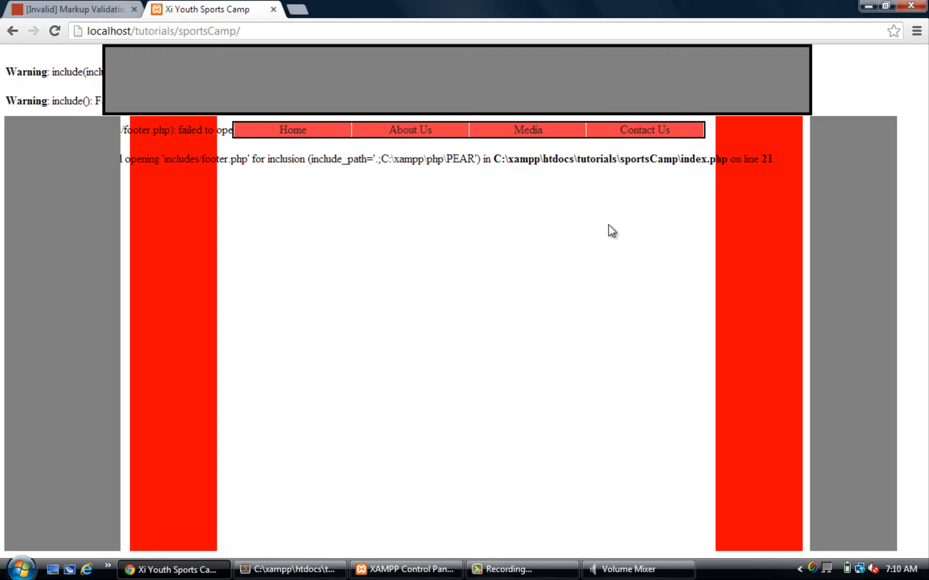
pyautogui.moveTo(765, 241)
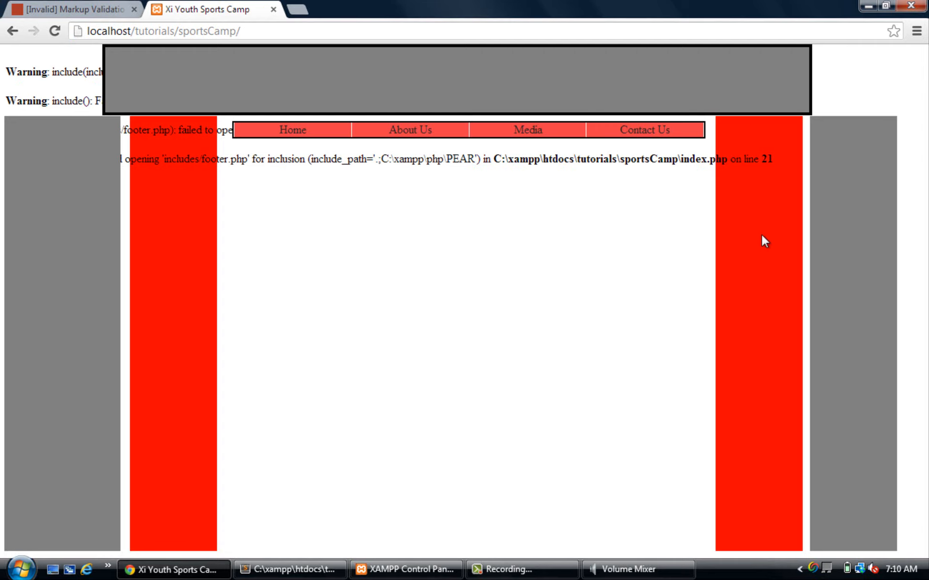
pyautogui.moveTo(757, 273)
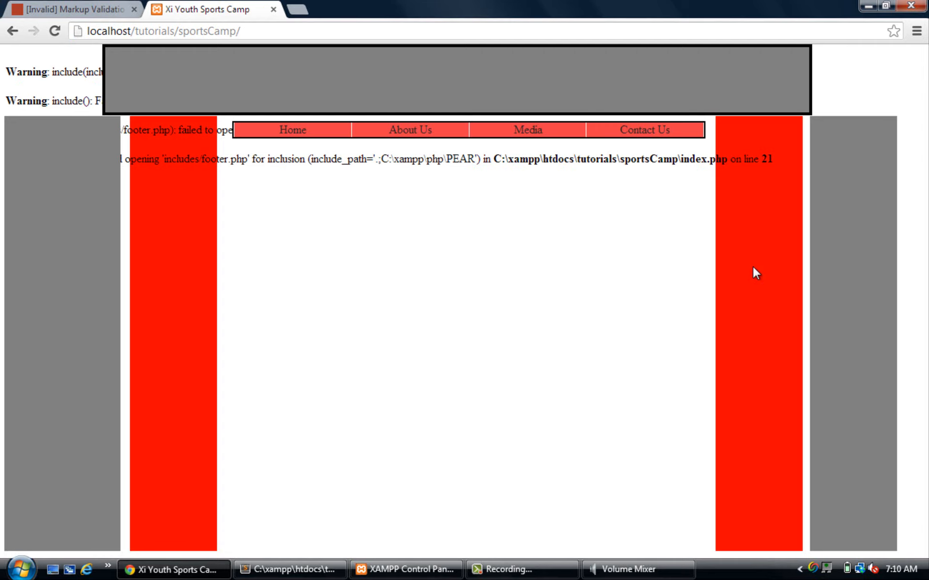